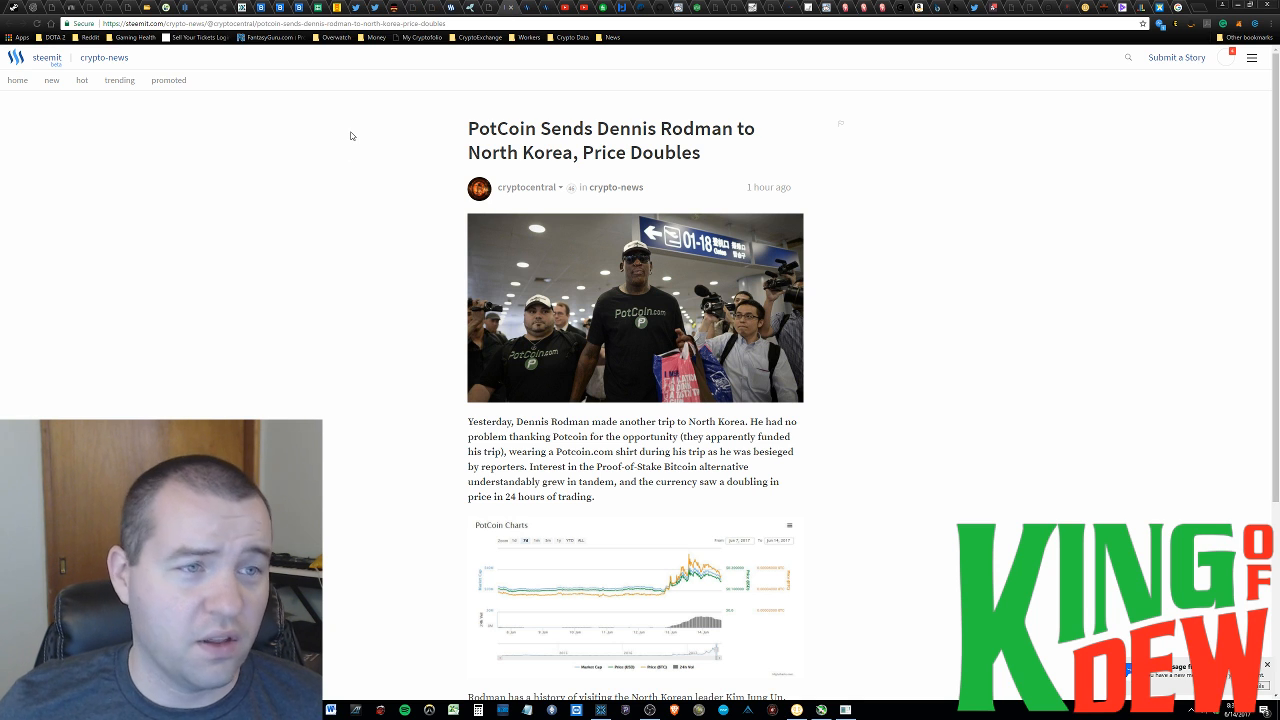
pyautogui.moveTo(364, 197)
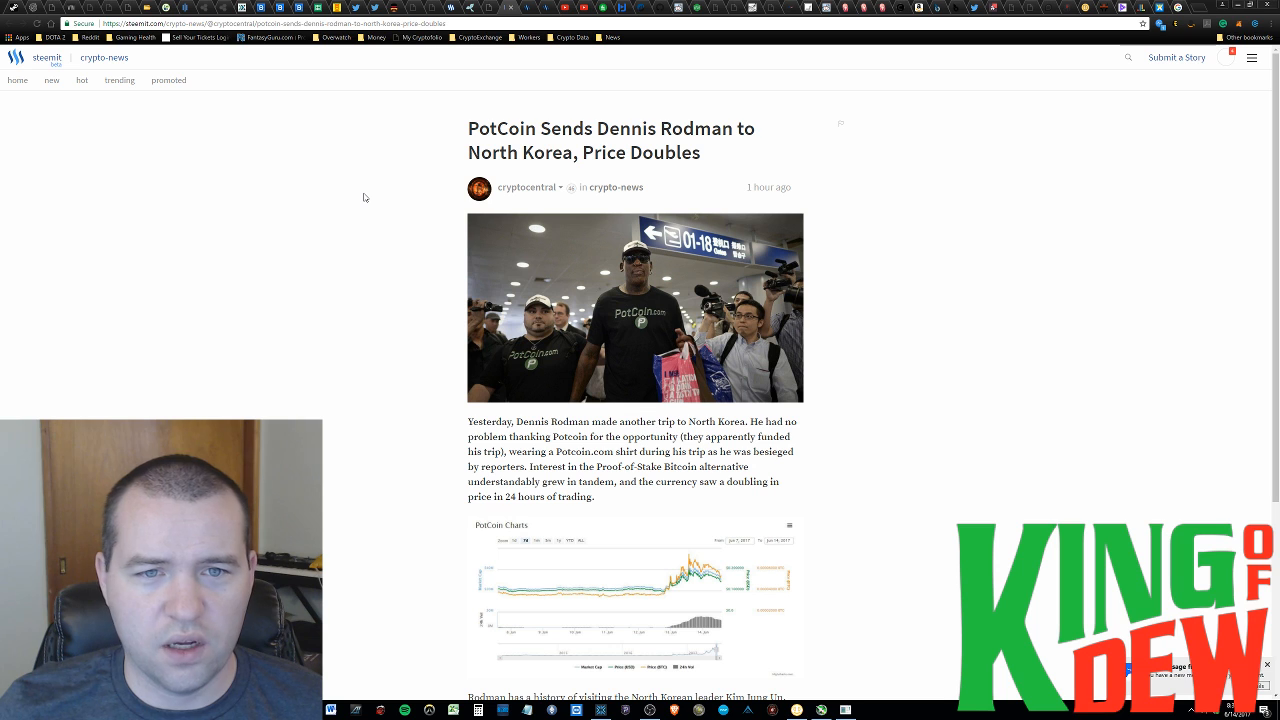
pyautogui.moveTo(378, 173)
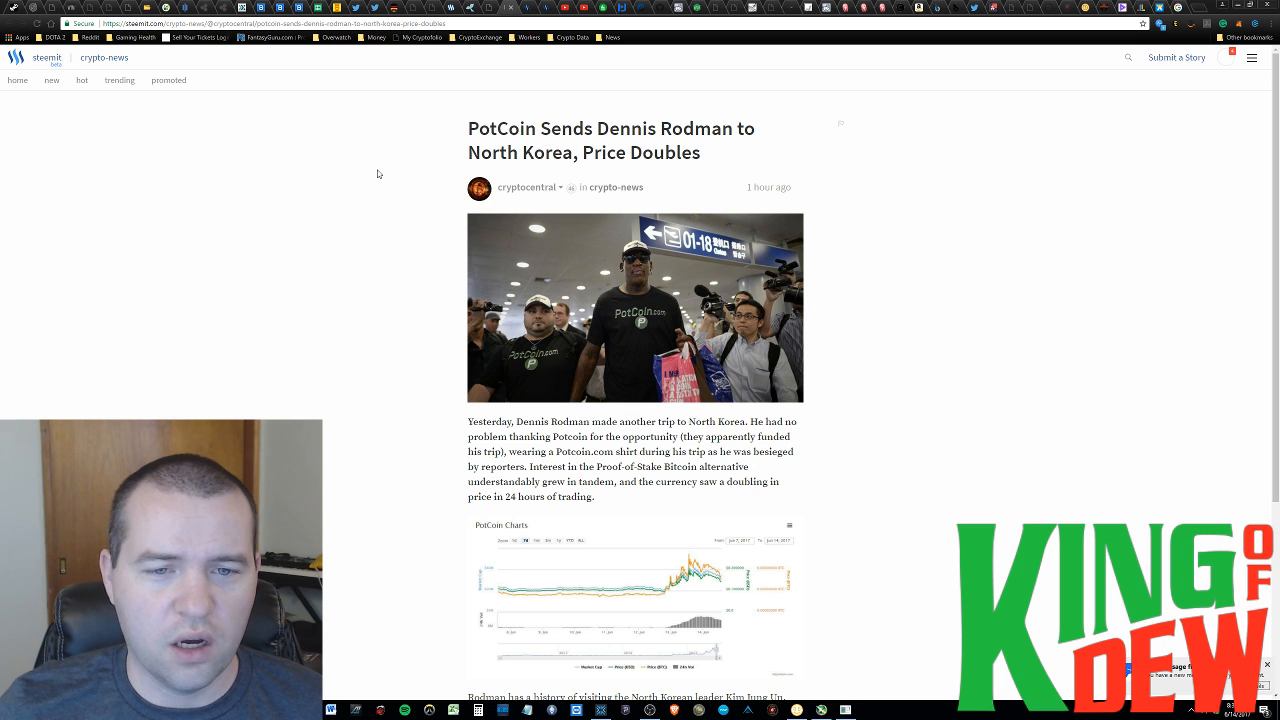
pyautogui.moveTo(499, 263)
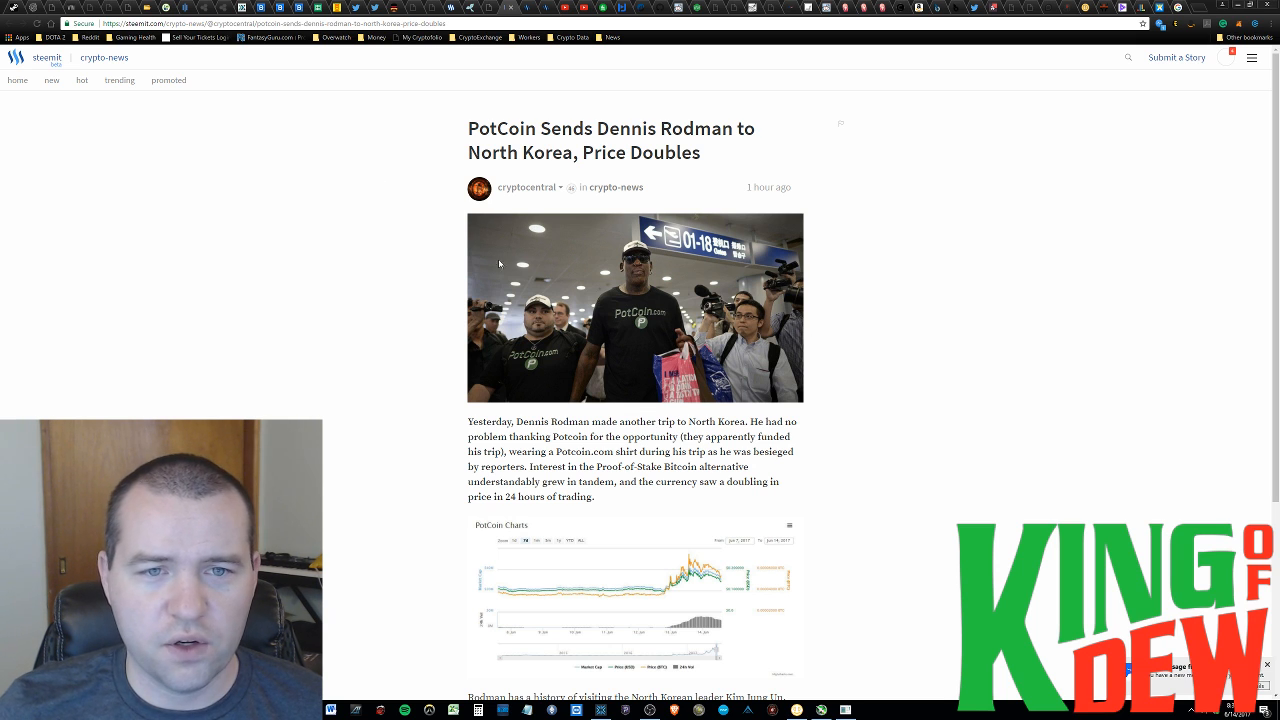
pyautogui.moveTo(410, 170)
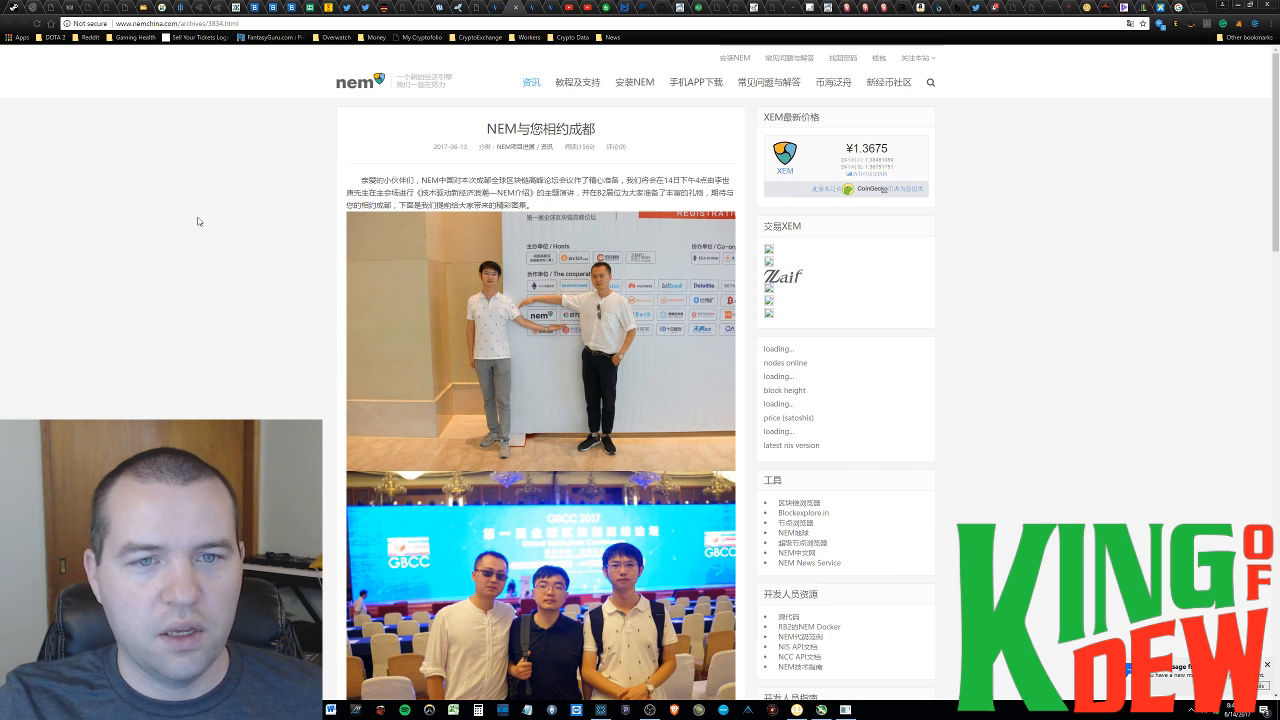
pyautogui.scroll(-3)
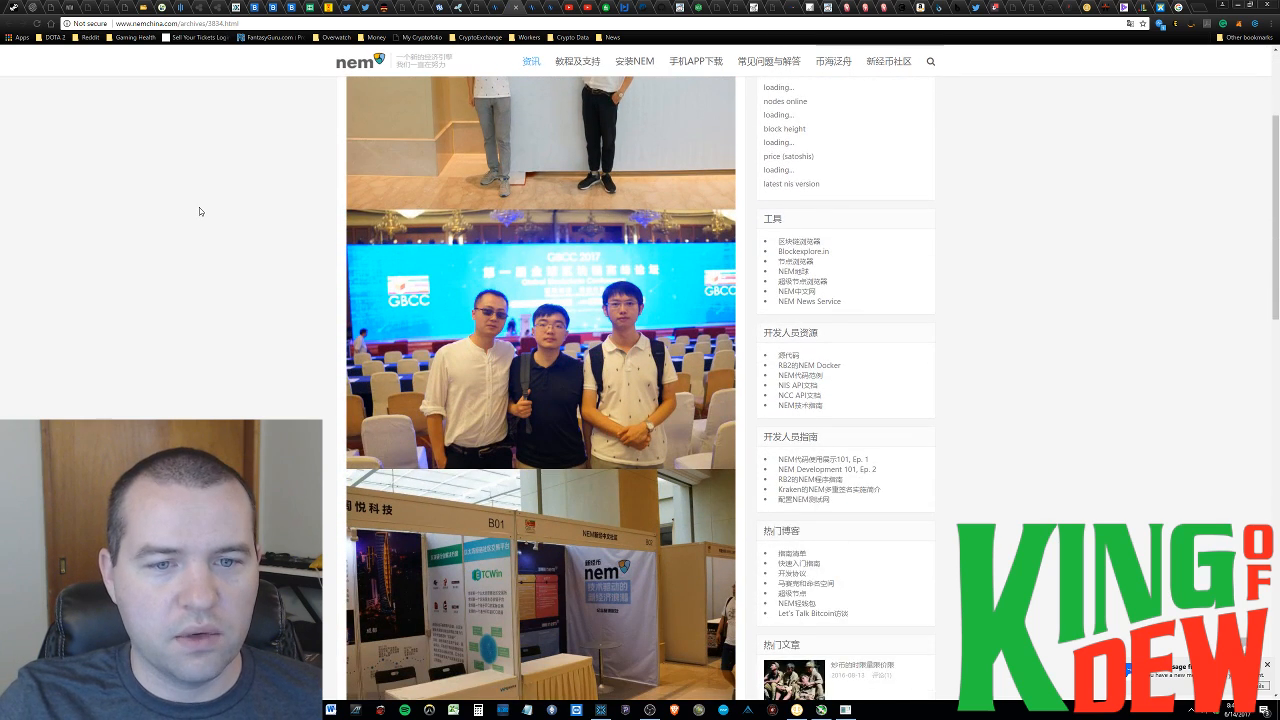
pyautogui.scroll(-3)
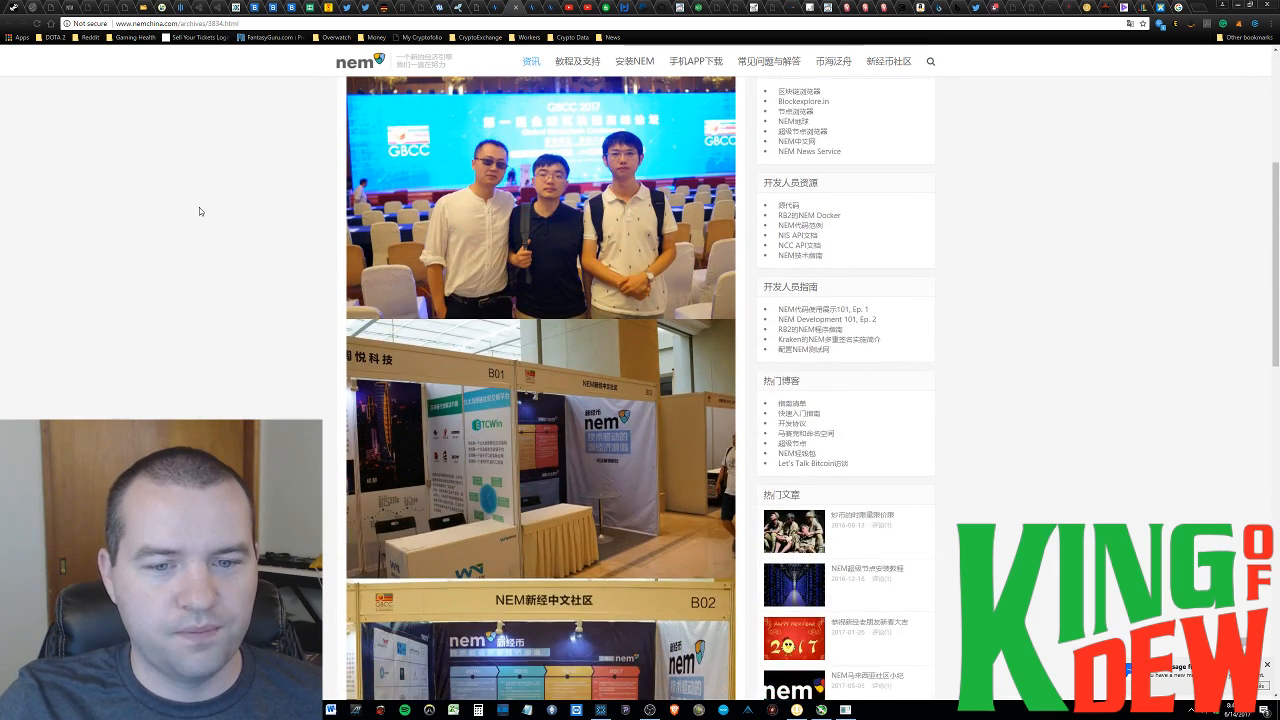
pyautogui.scroll(-3)
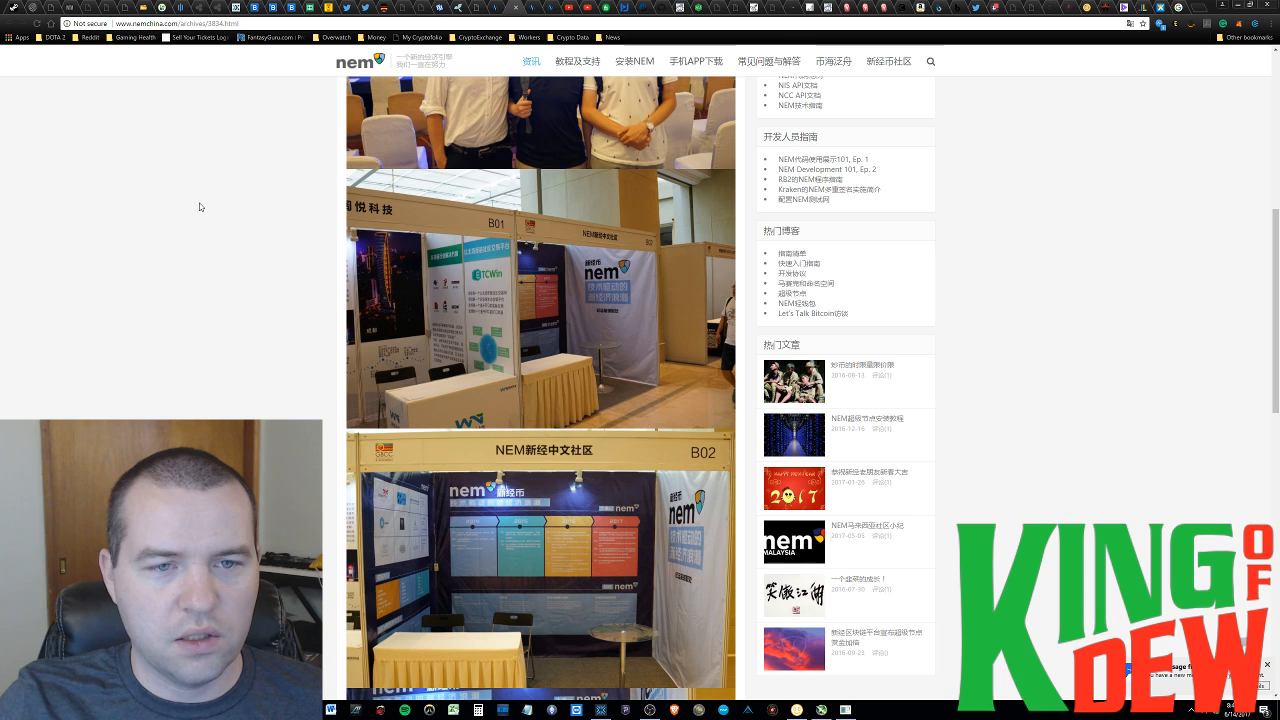
pyautogui.scroll(-3)
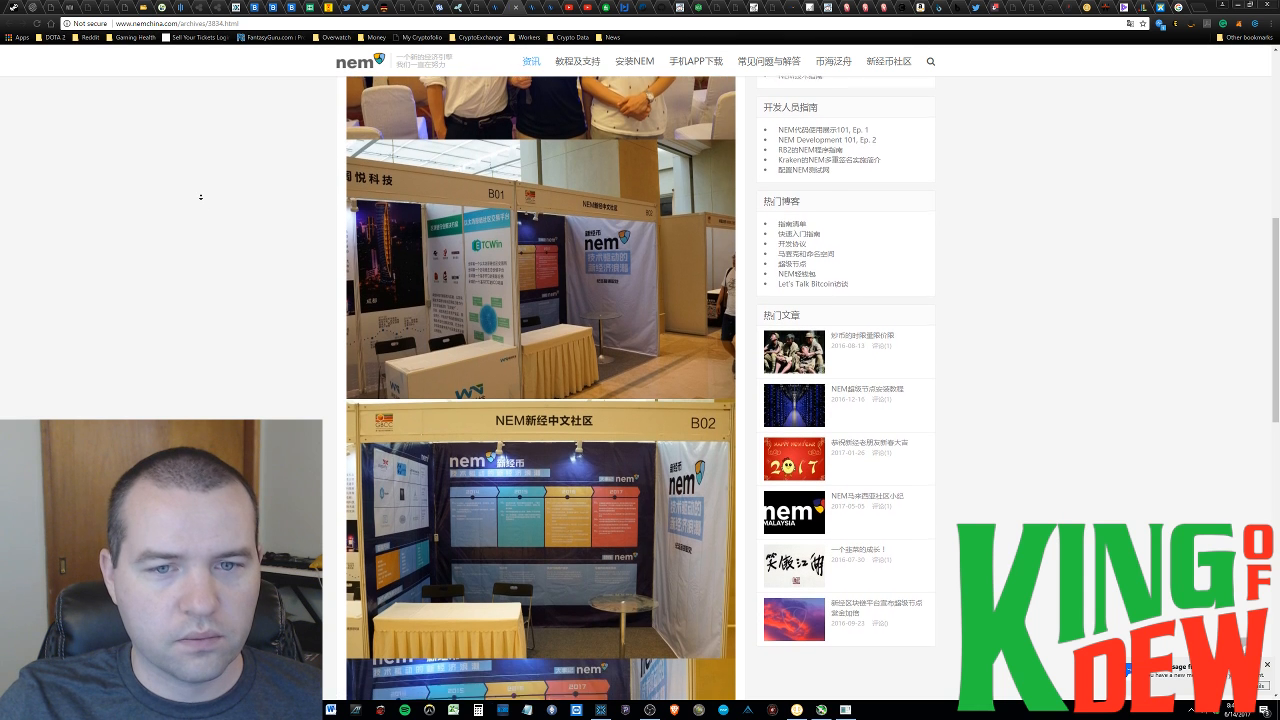
pyautogui.scroll(-3)
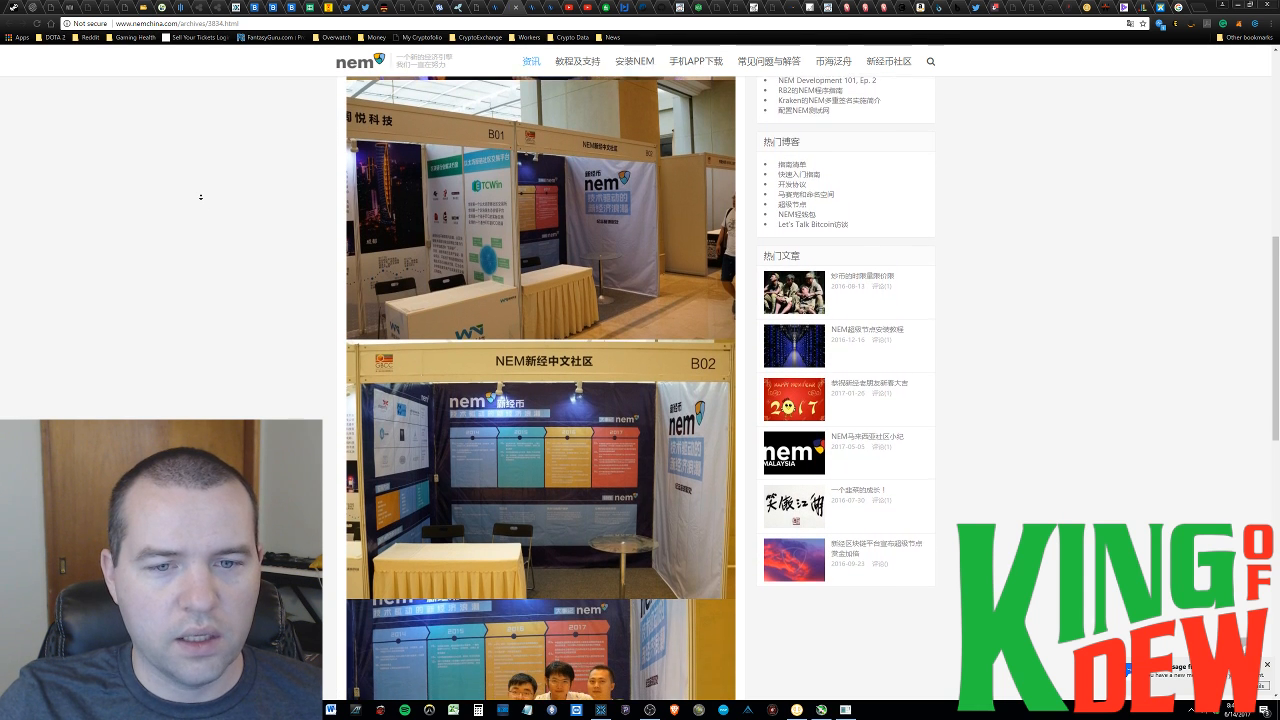
pyautogui.scroll(-3)
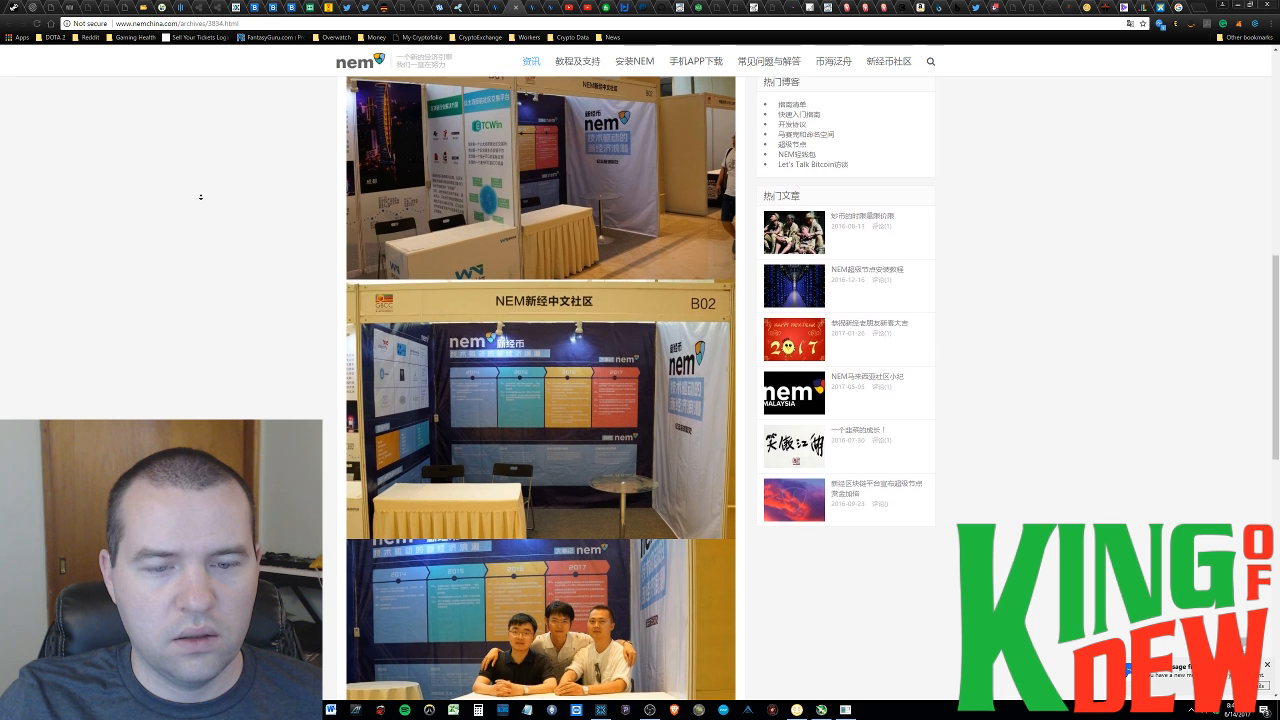
pyautogui.scroll(-3)
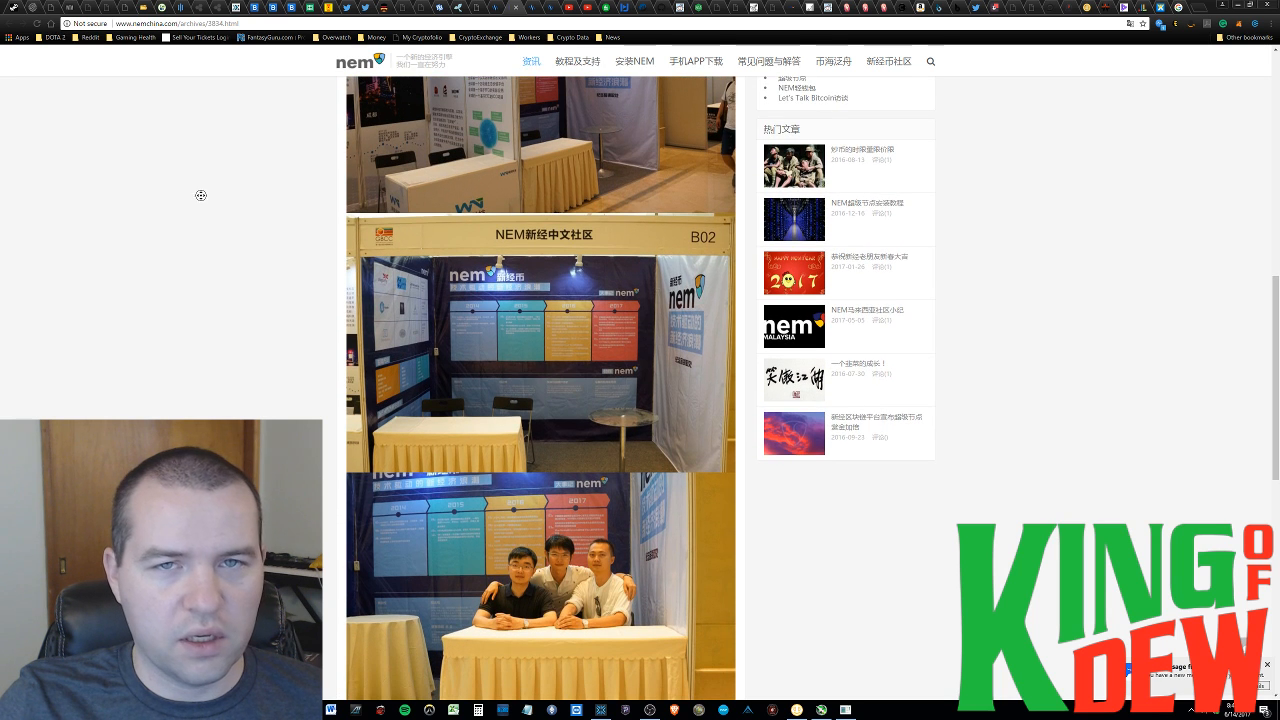
pyautogui.scroll(-3)
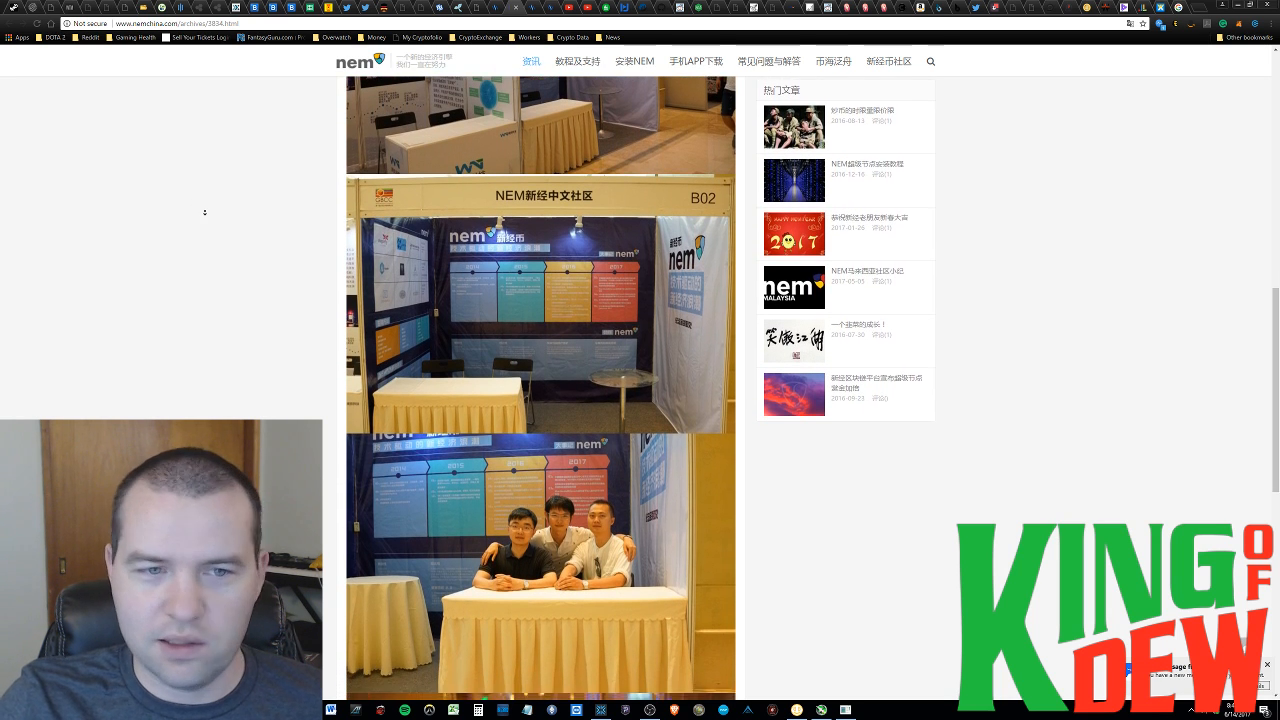
pyautogui.scroll(3)
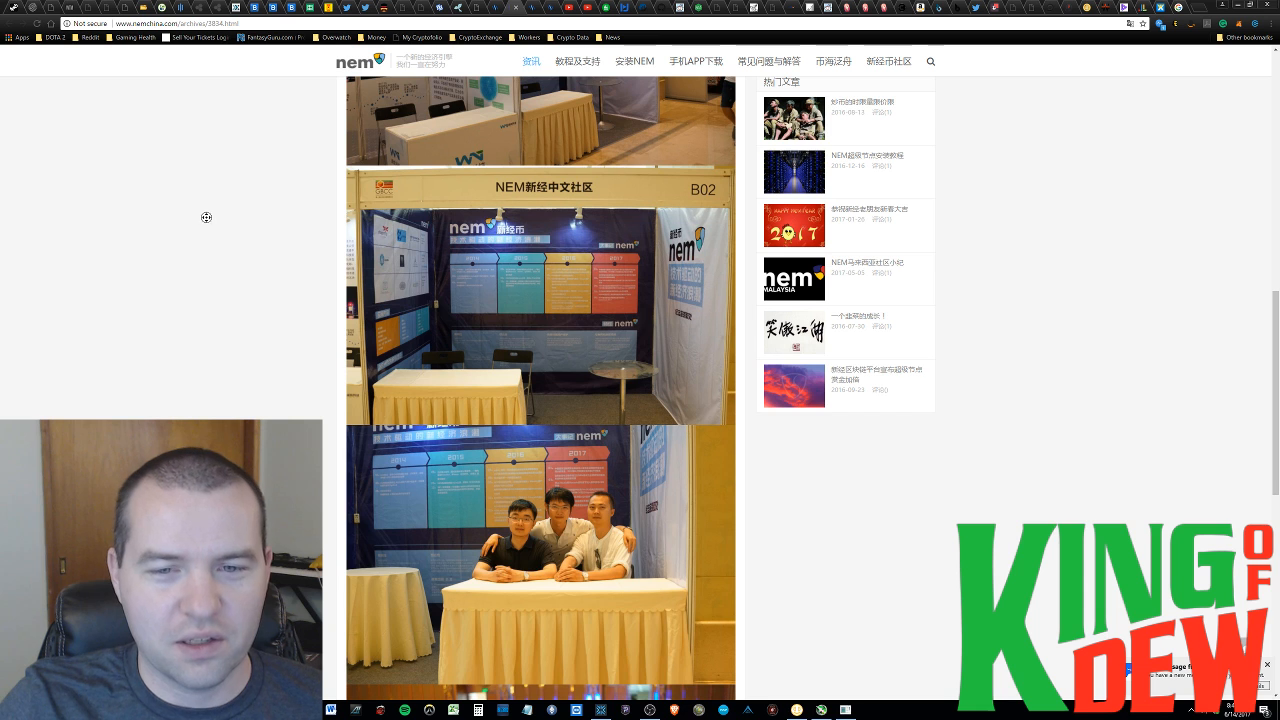
pyautogui.scroll(-3)
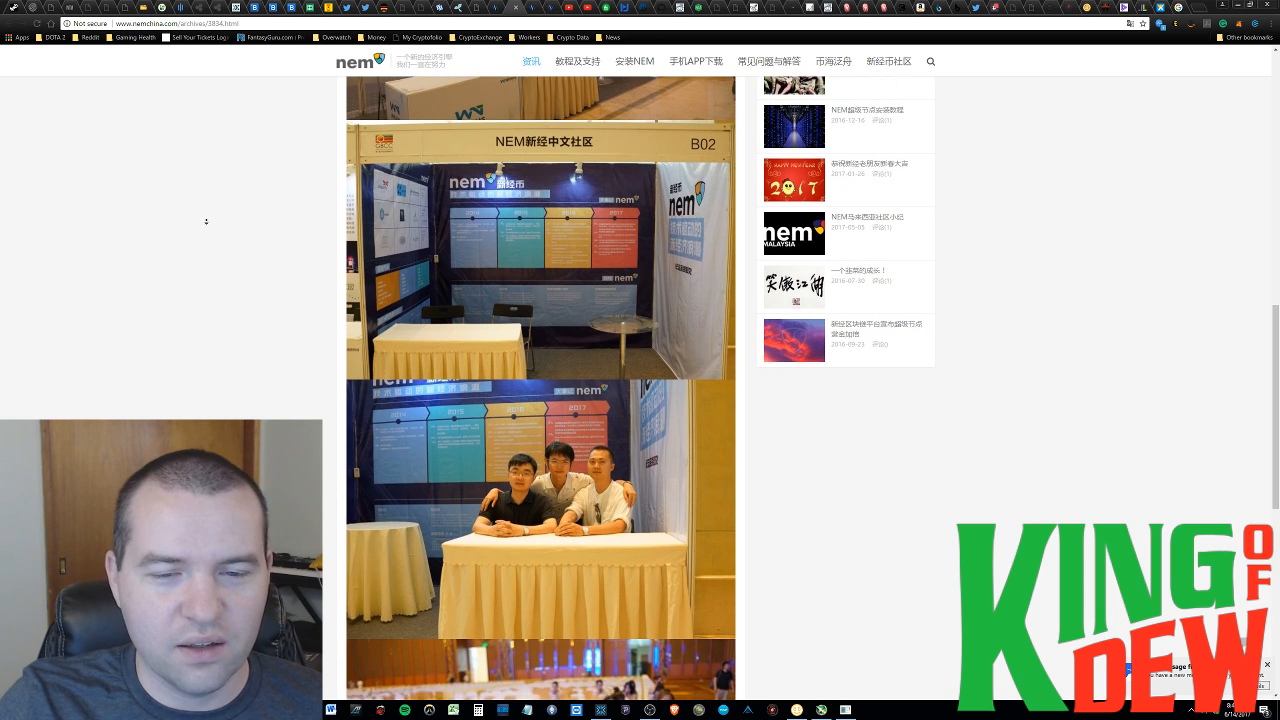
pyautogui.scroll(-3)
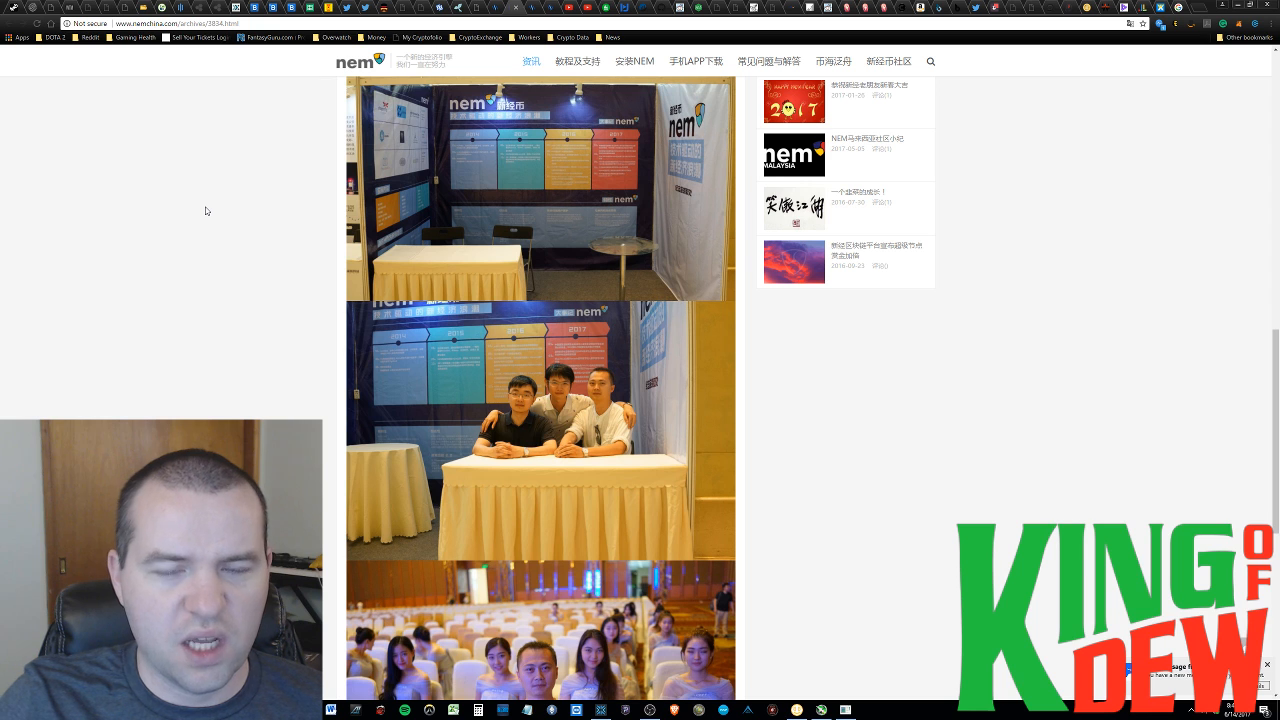
pyautogui.moveTo(199, 190)
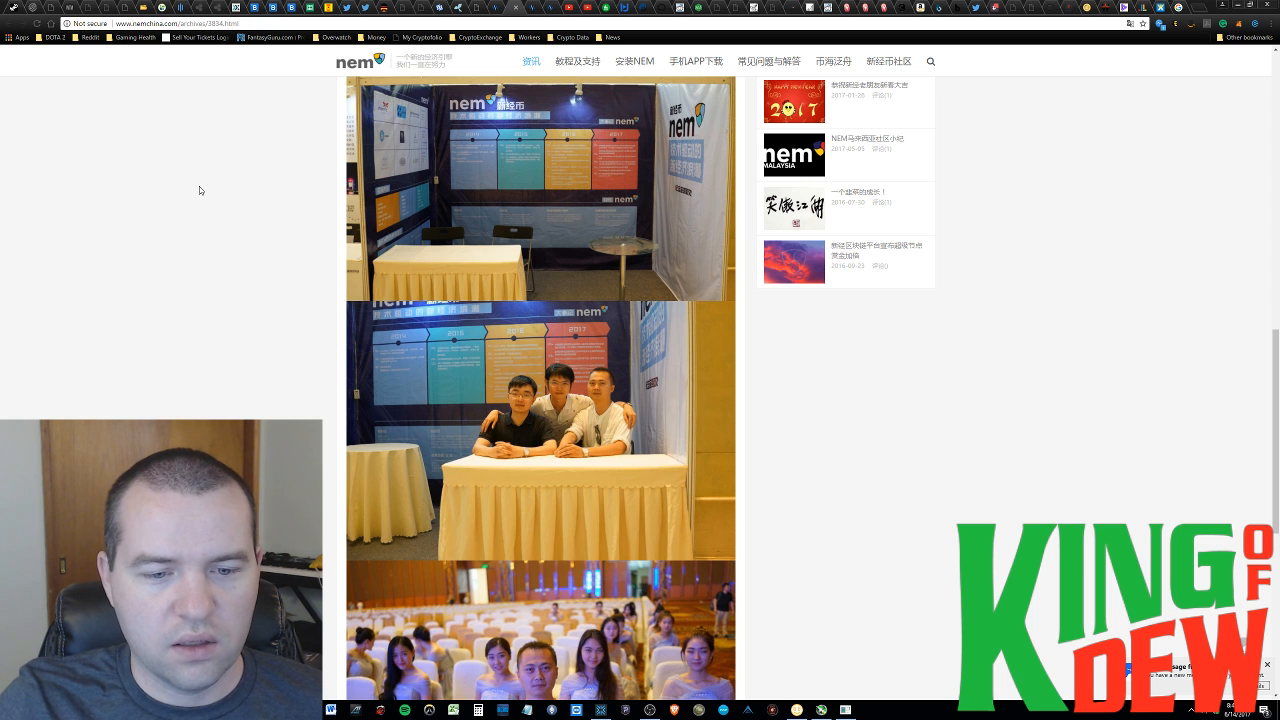
pyautogui.scroll(-3)
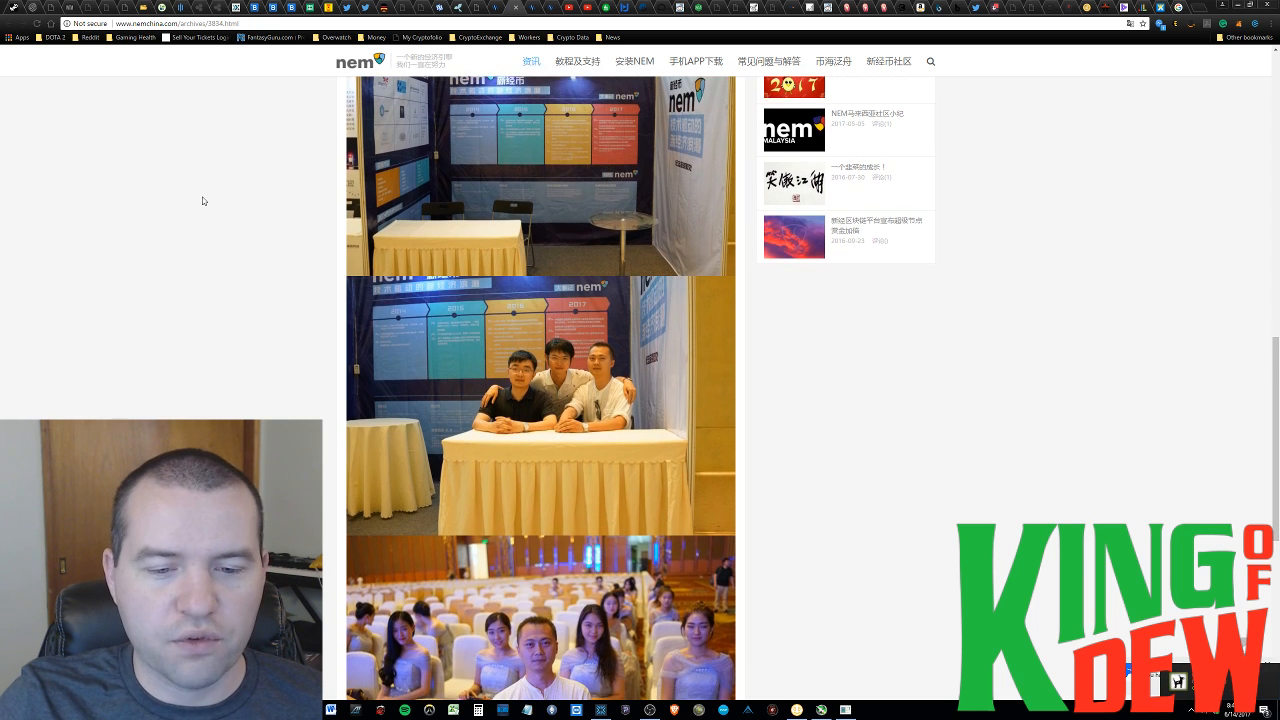
pyautogui.scroll(-3)
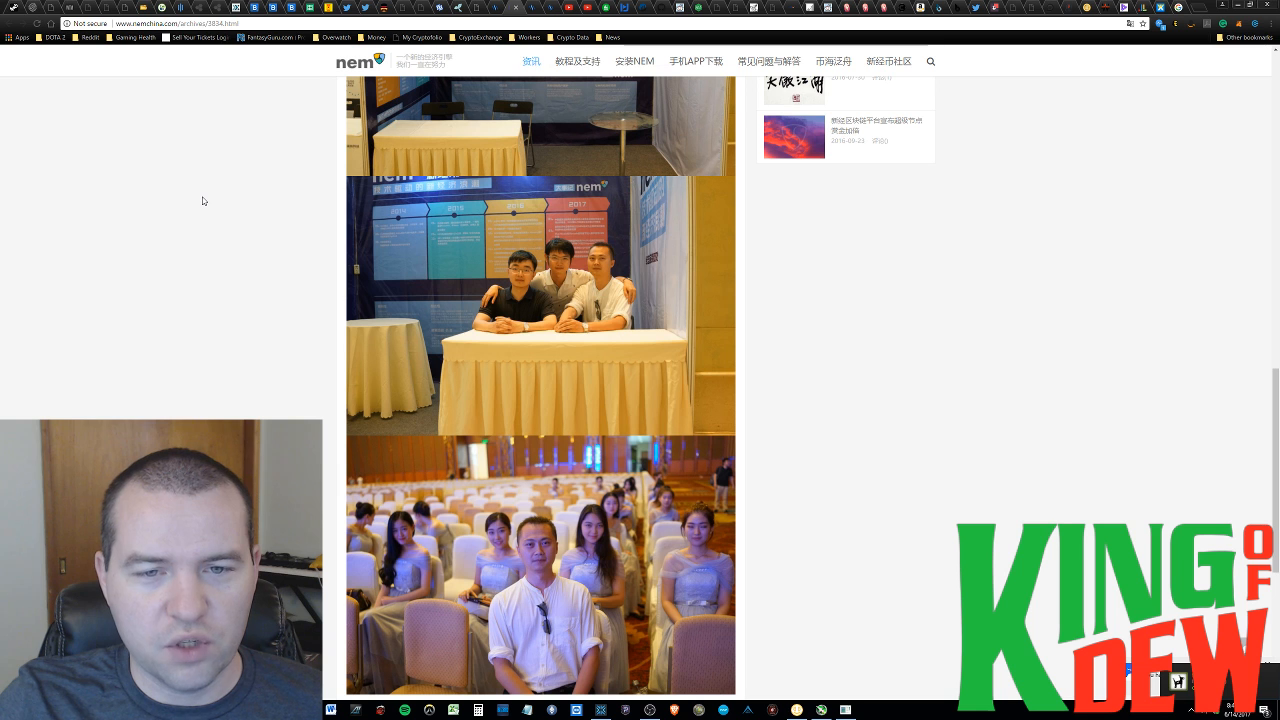
pyautogui.scroll(3)
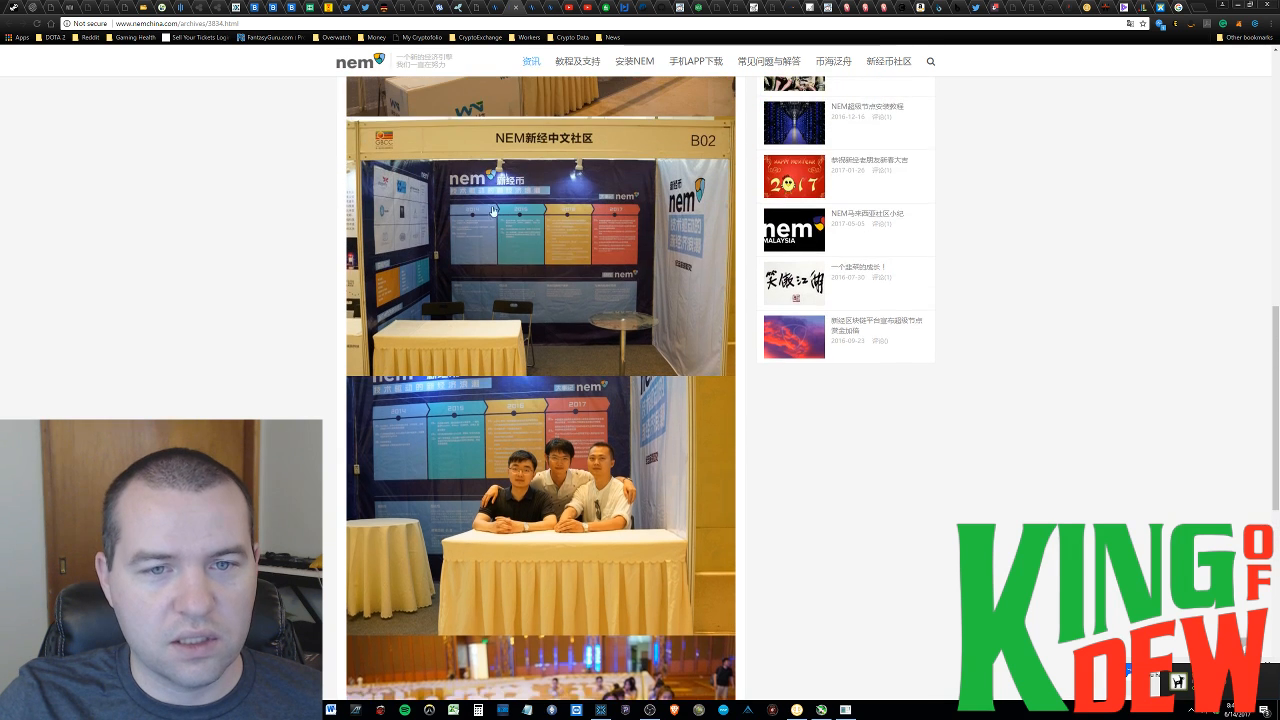
pyautogui.scroll(-3)
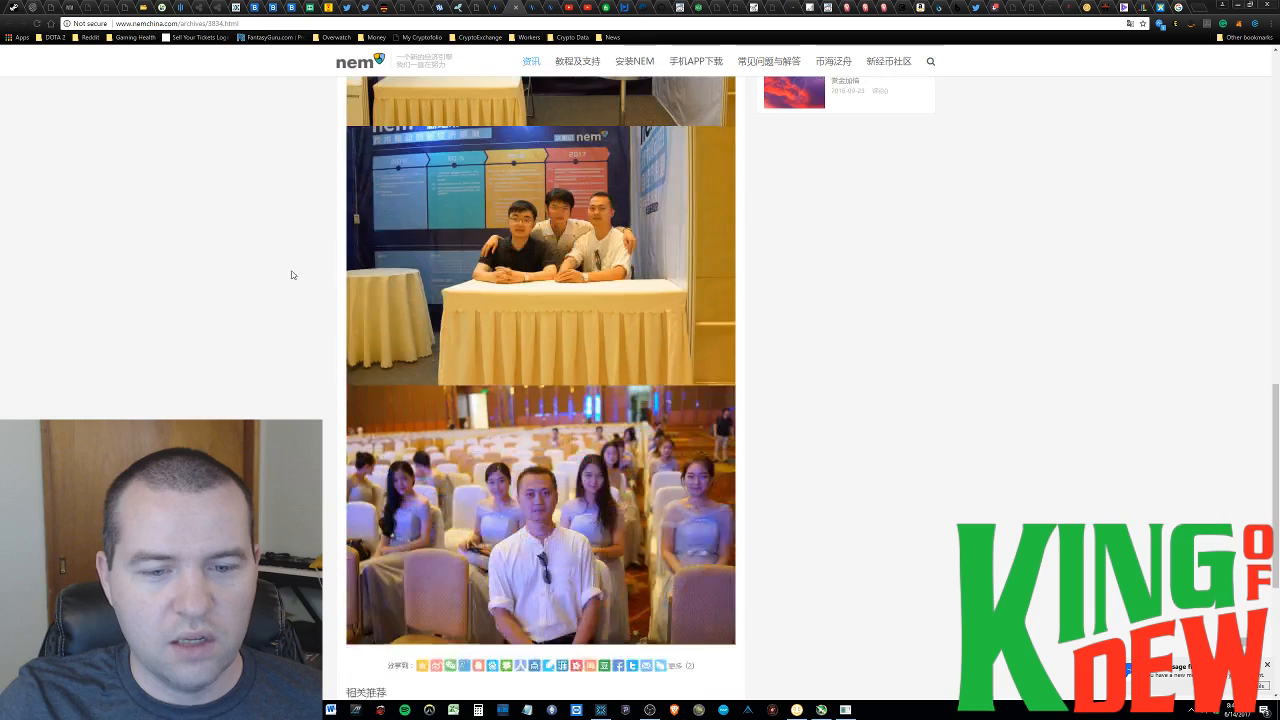
pyautogui.scroll(-3)
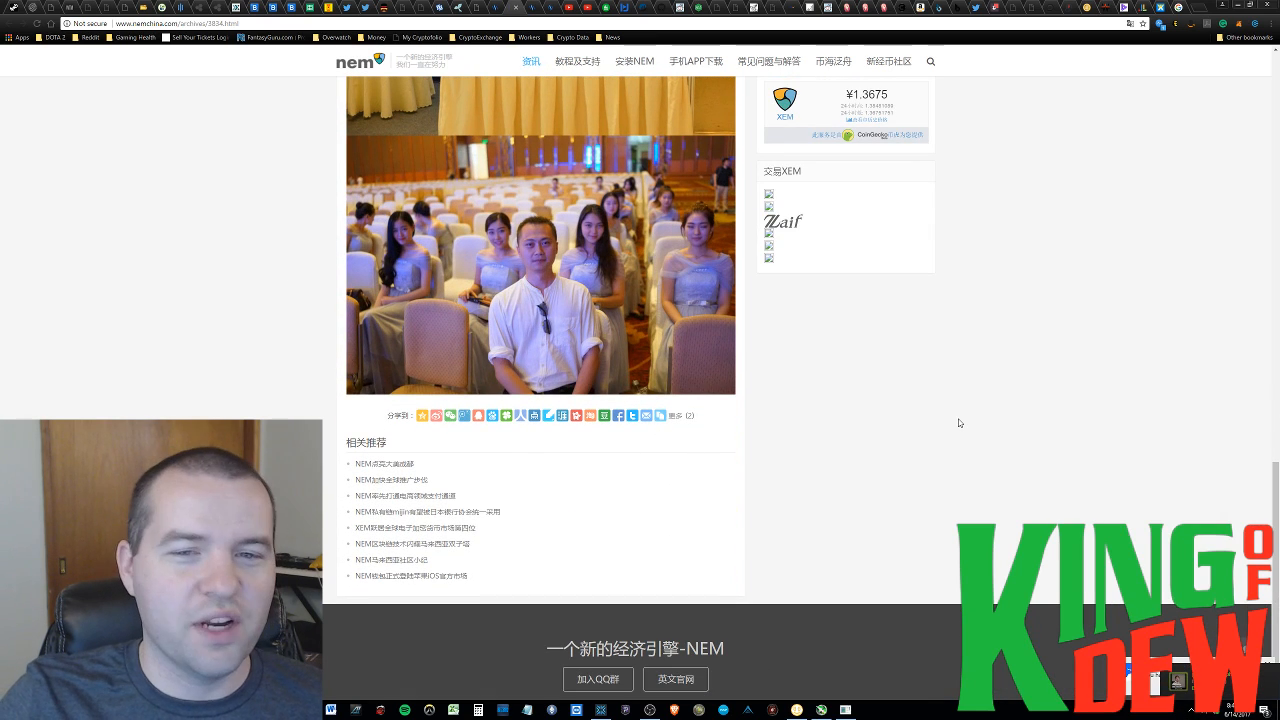
pyautogui.moveTo(749, 225)
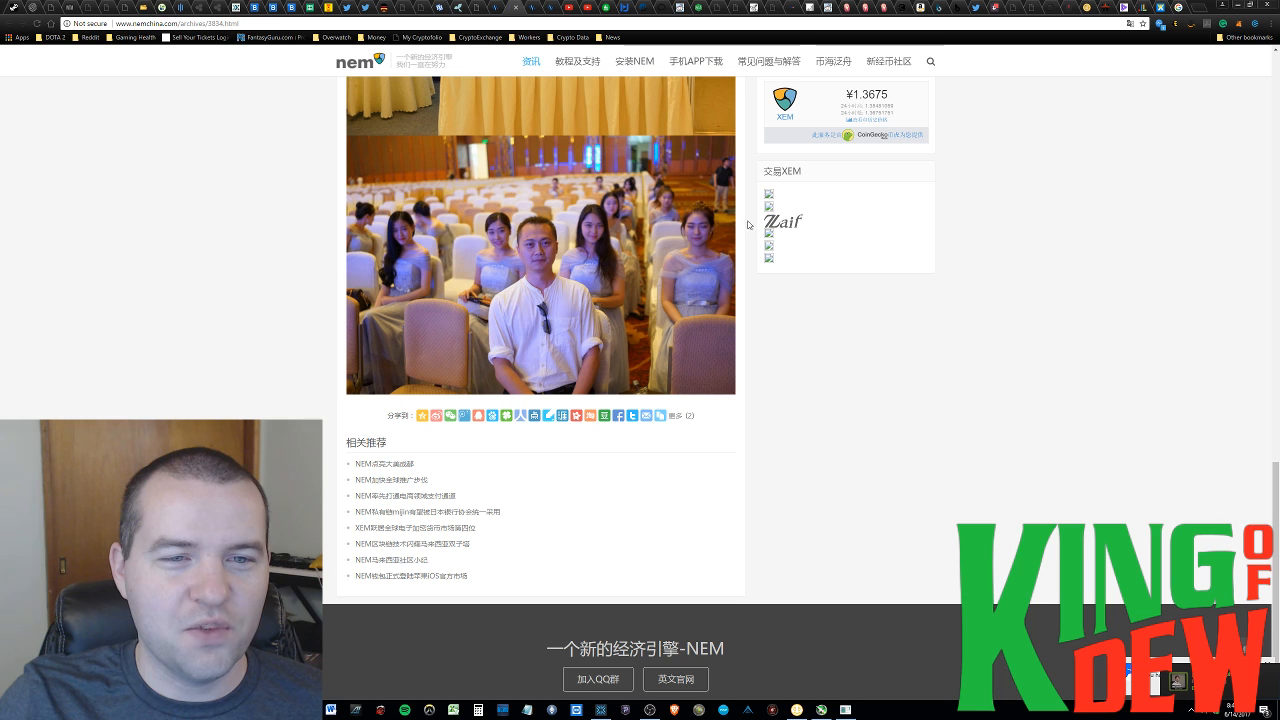
pyautogui.moveTo(901, 266)
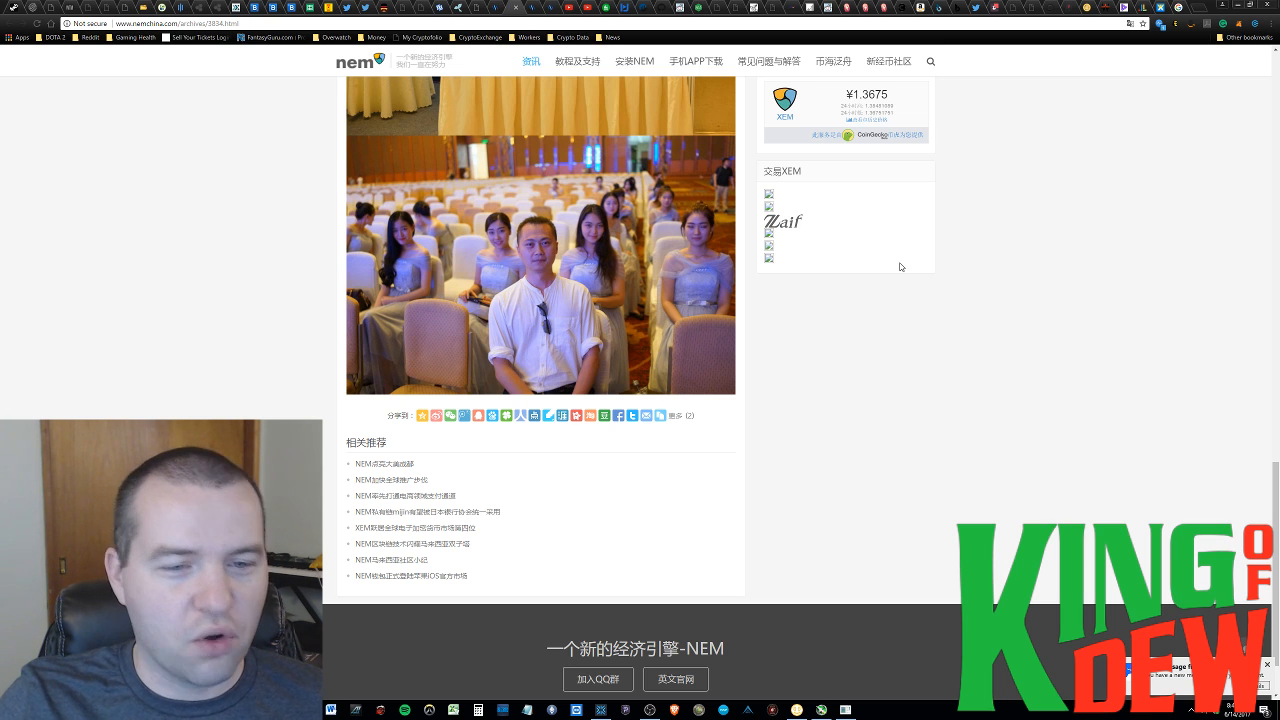
pyautogui.moveTo(1072, 432)
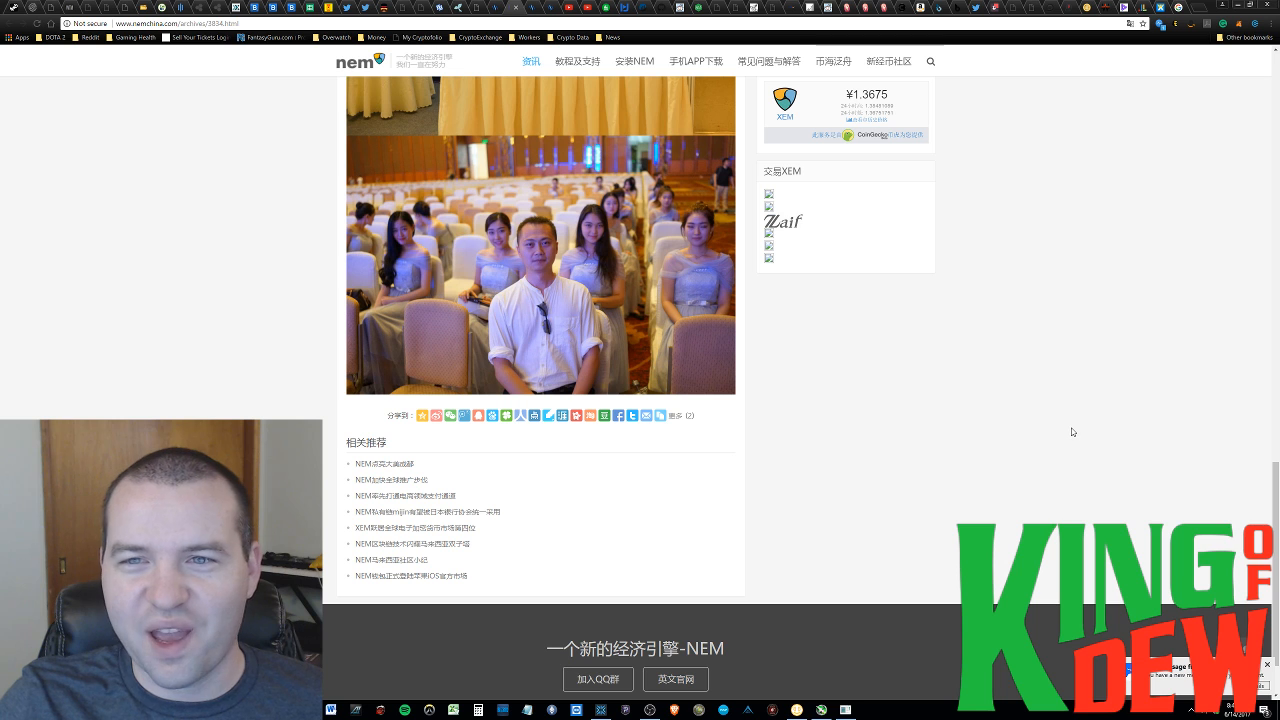
pyautogui.moveTo(1041, 381)
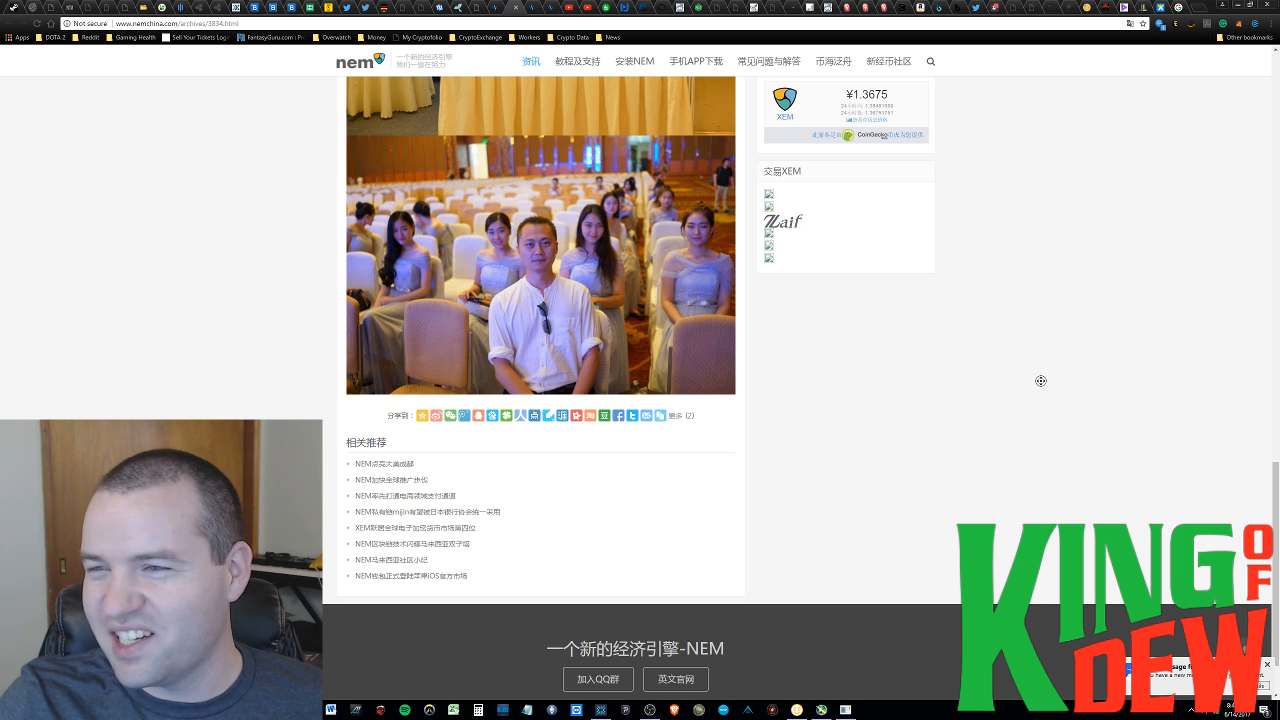
pyautogui.scroll(3)
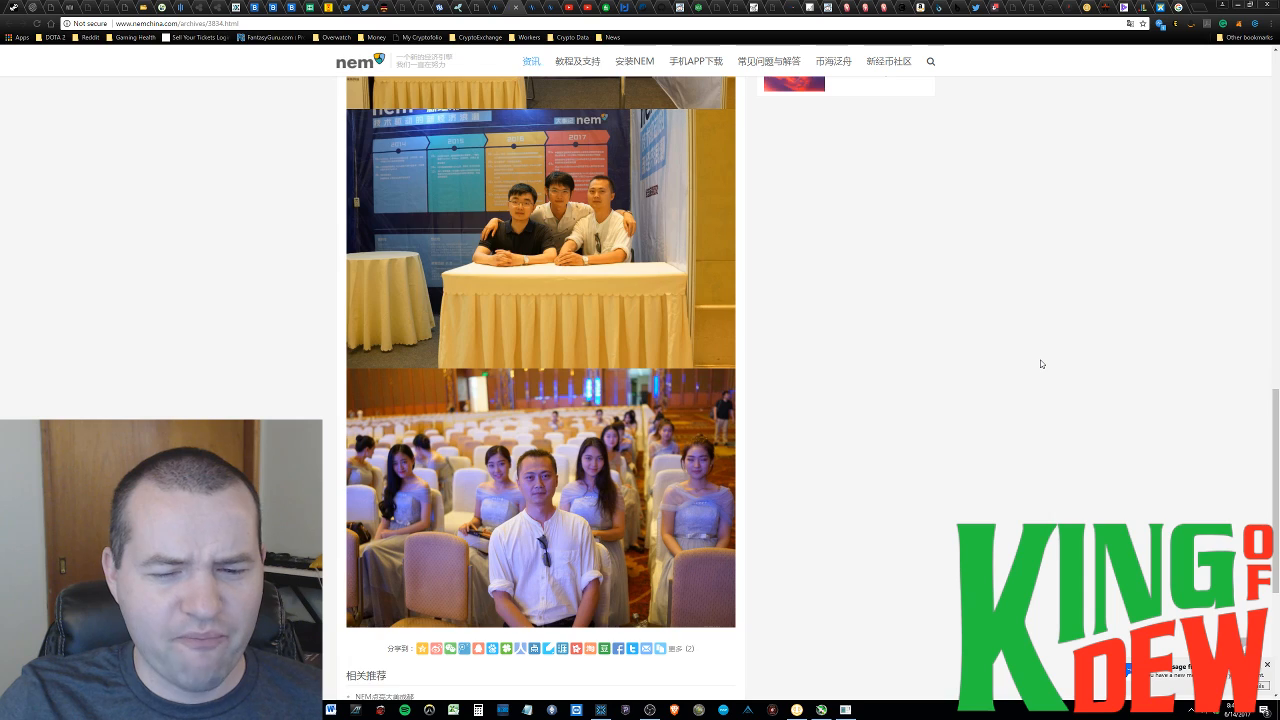
pyautogui.scroll(3)
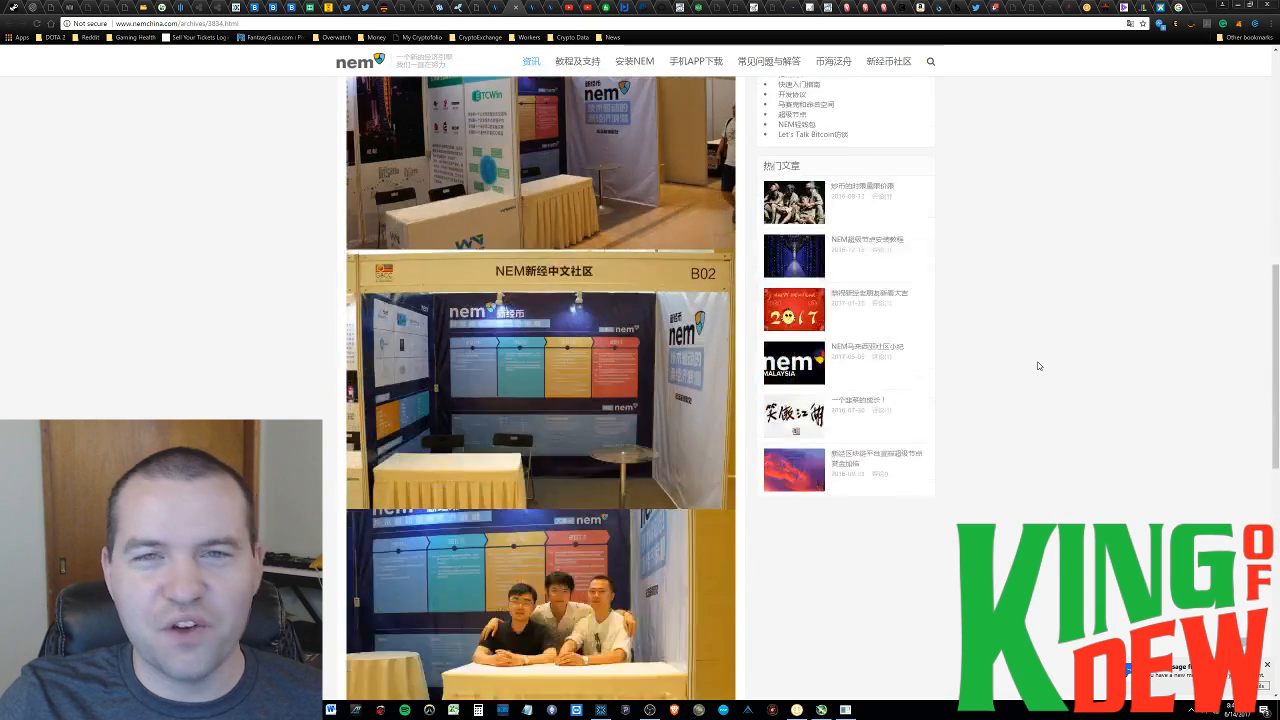
pyautogui.scroll(-3)
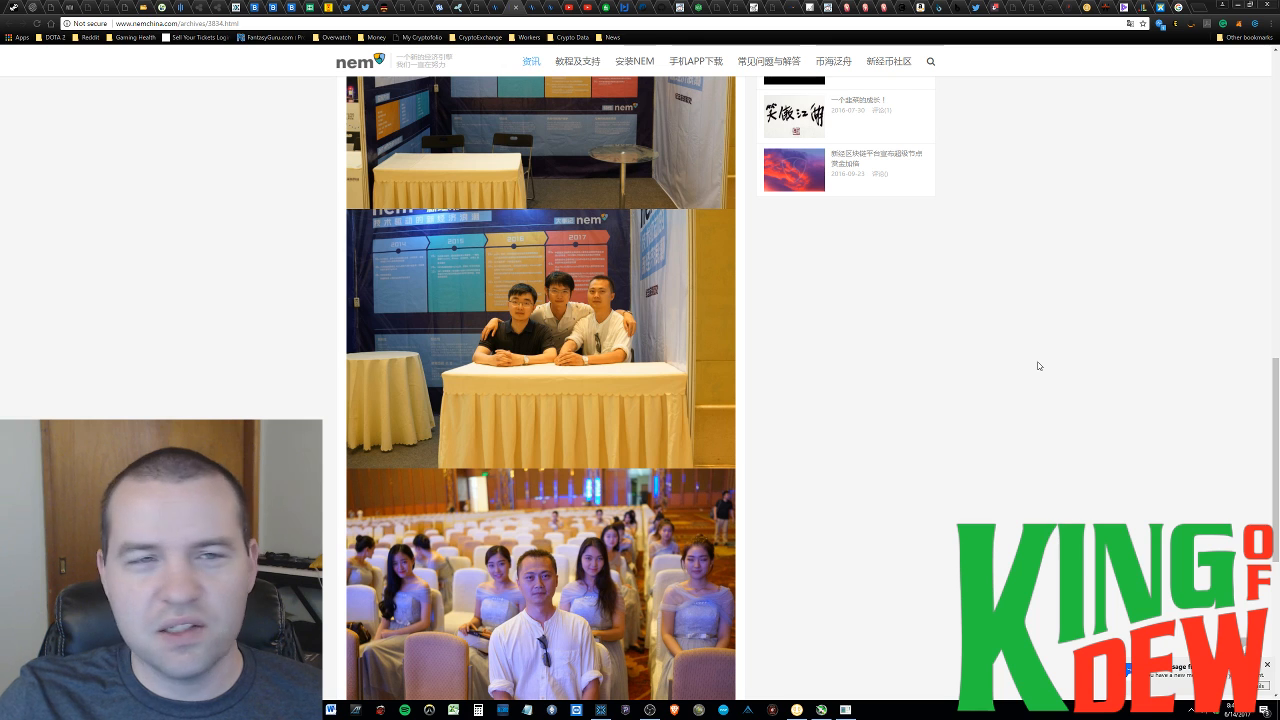
pyautogui.moveTo(863, 326)
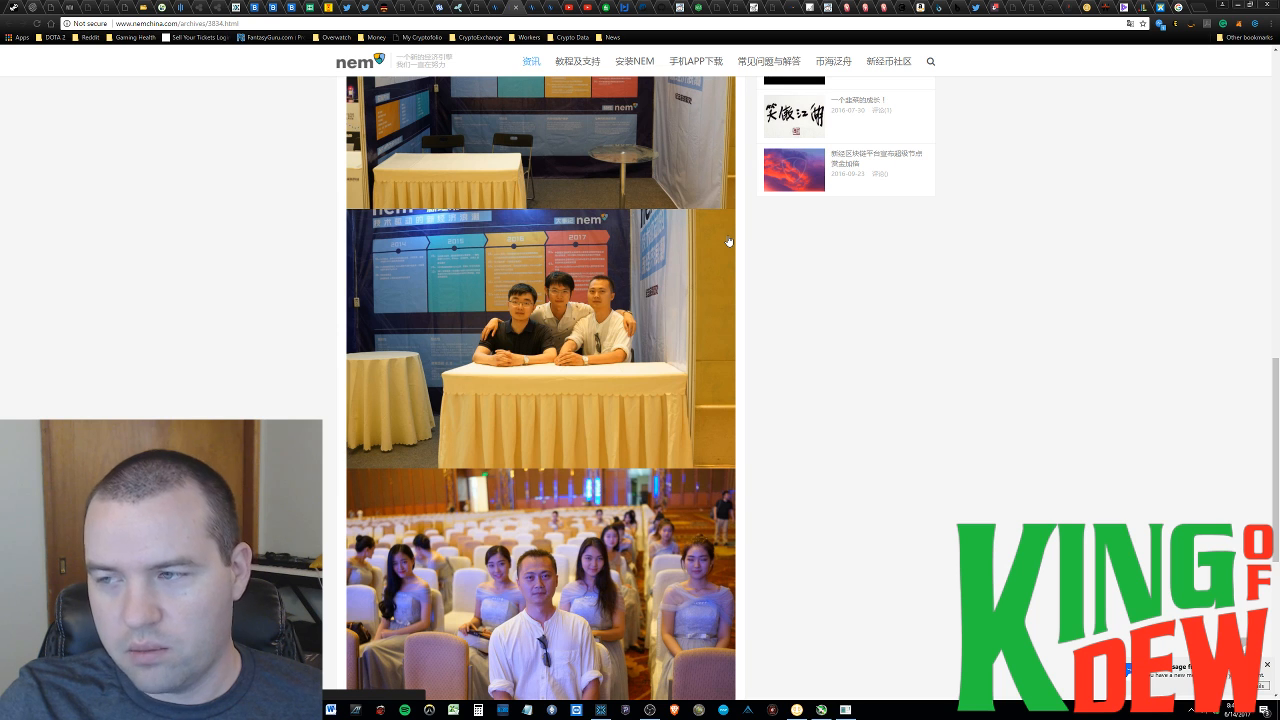
pyautogui.moveTo(763, 248)
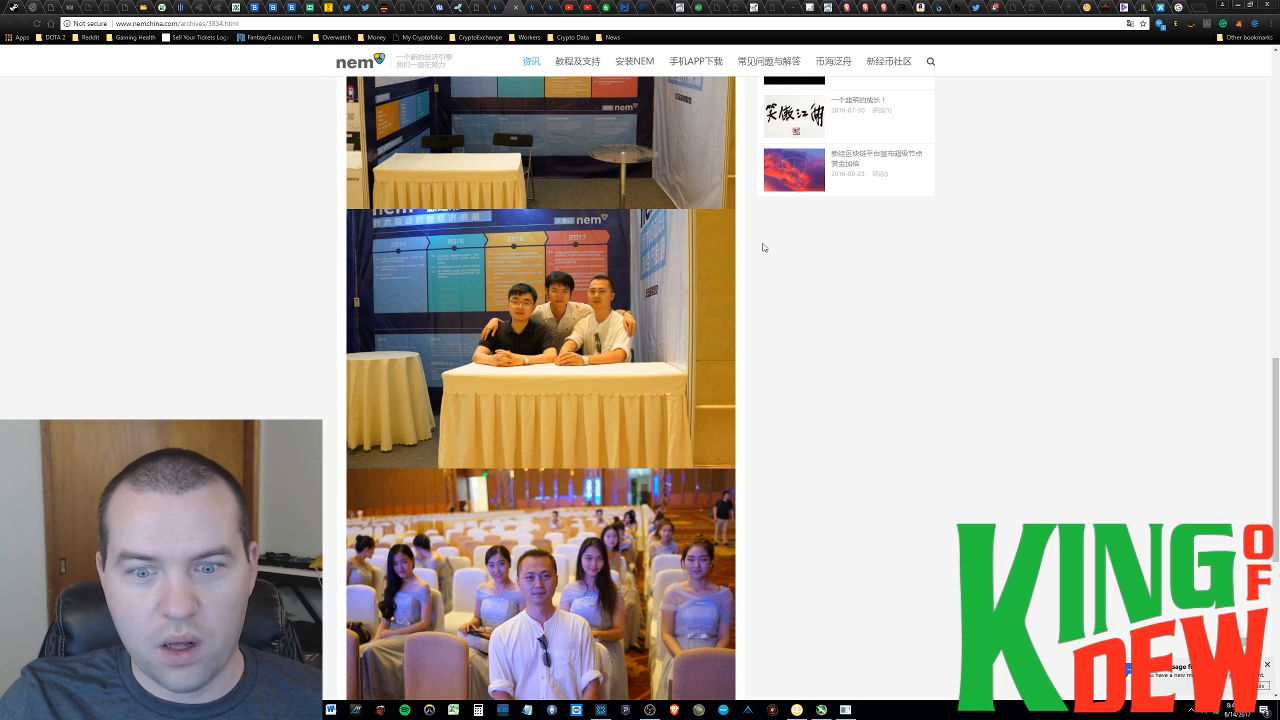
pyautogui.moveTo(822, 255)
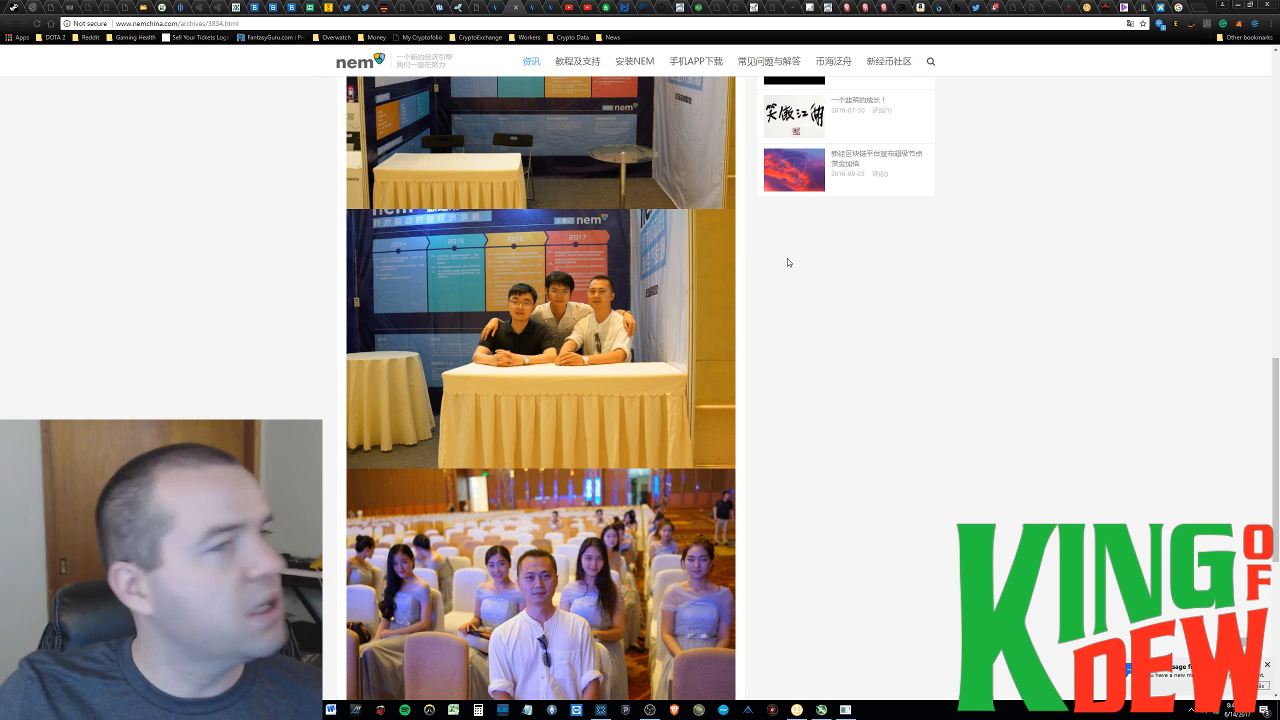
pyautogui.moveTo(783, 291)
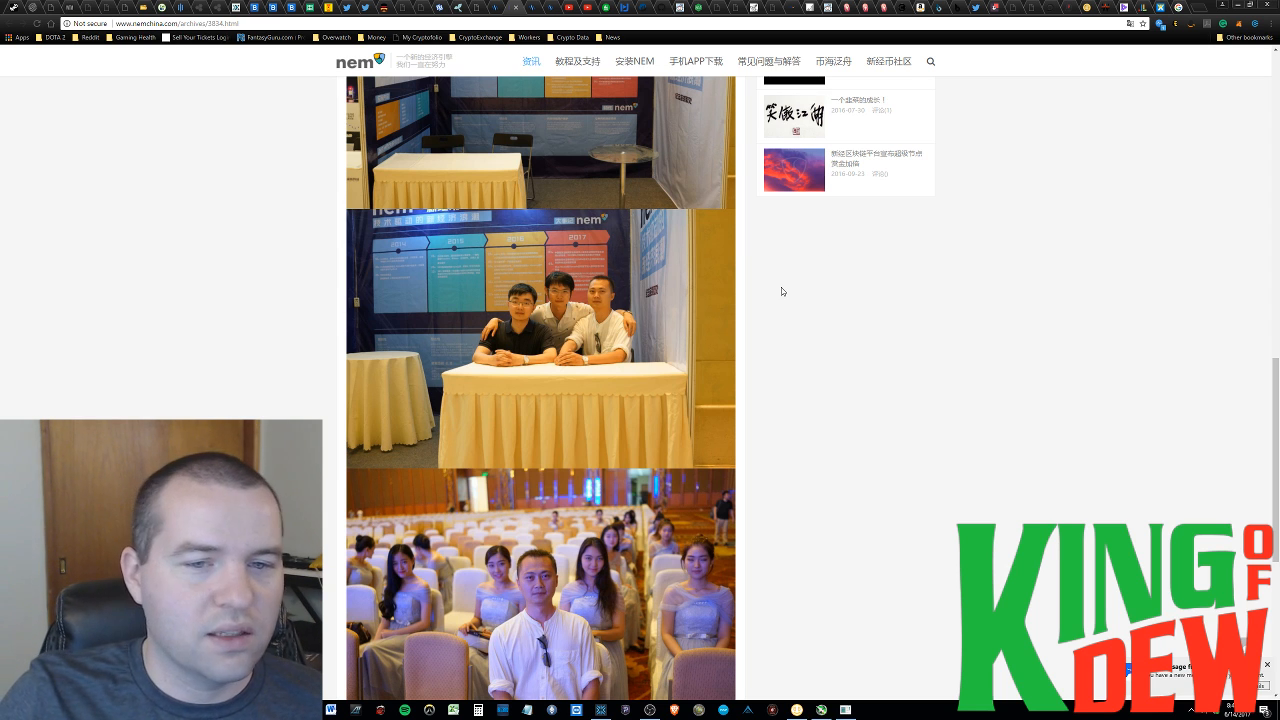
pyautogui.moveTo(894, 304)
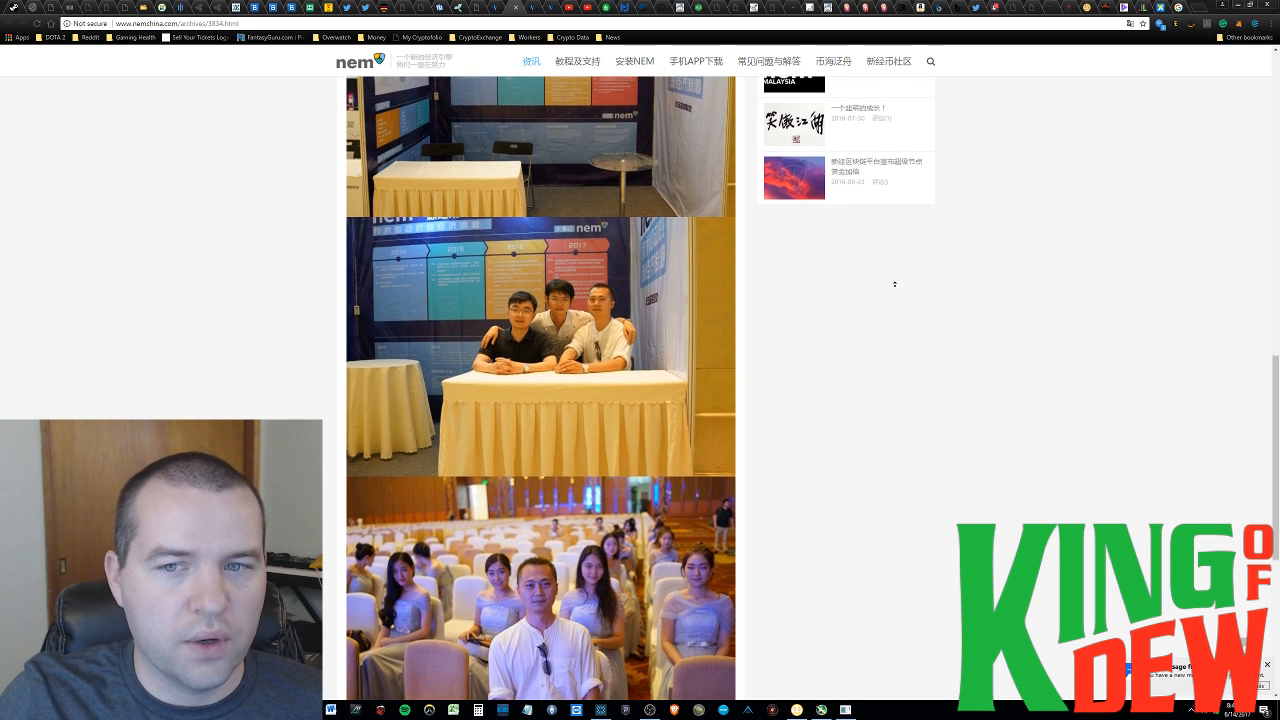
pyautogui.scroll(3)
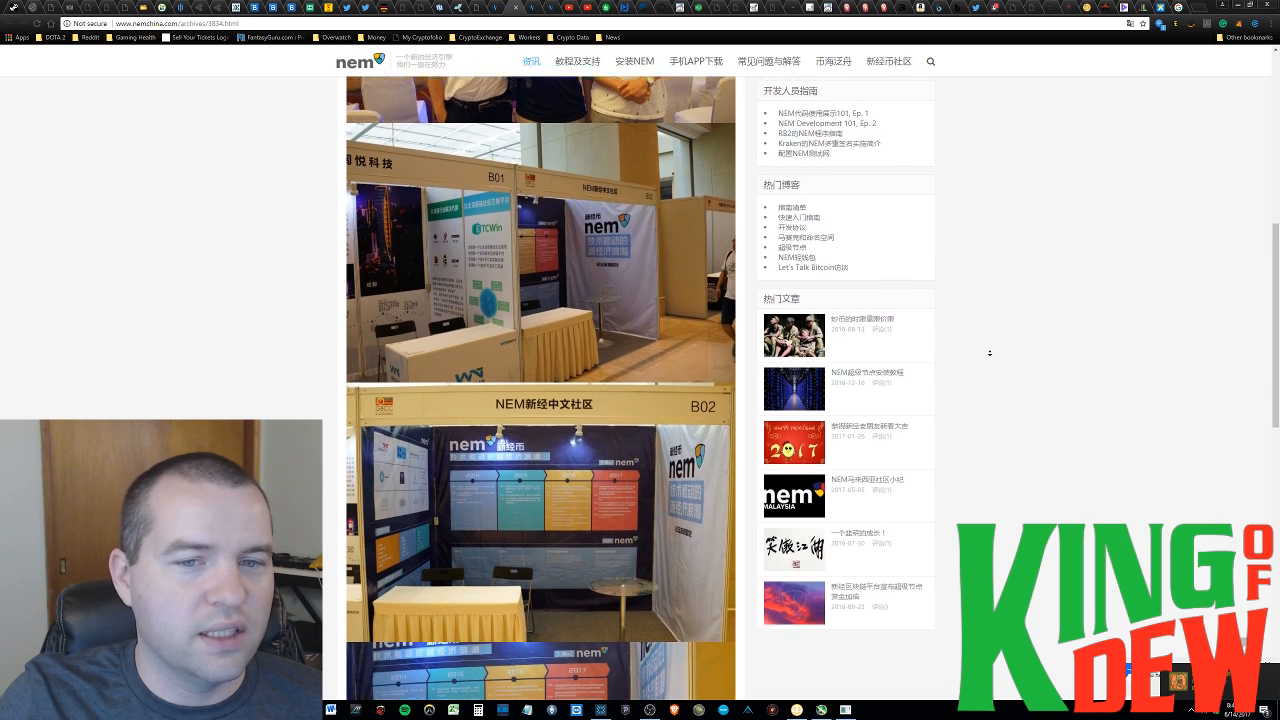
pyautogui.scroll(-3)
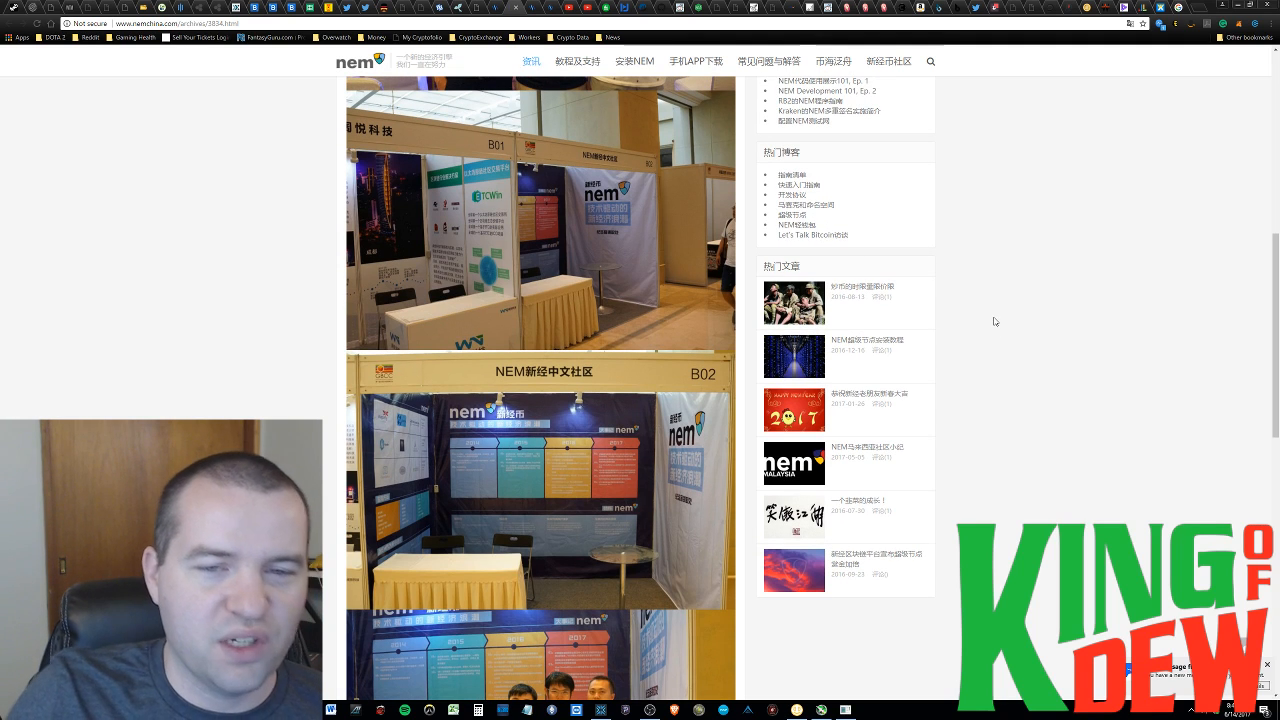
pyautogui.moveTo(982, 314)
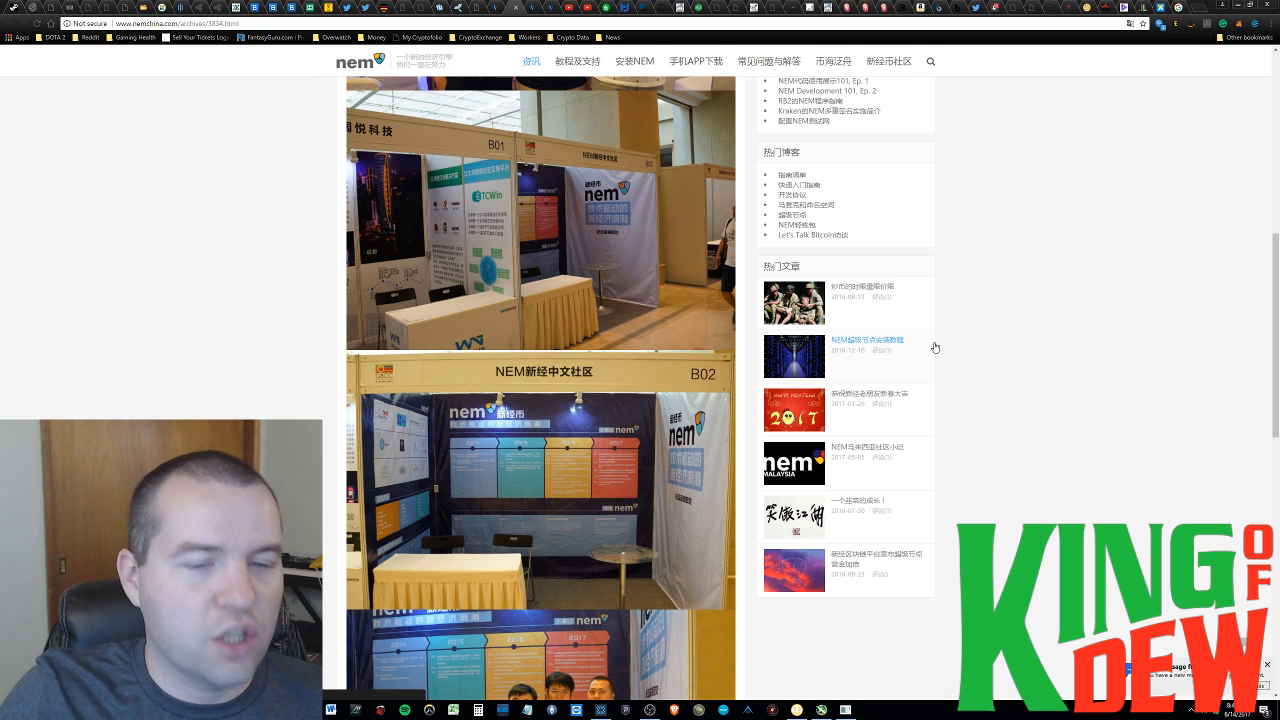
pyautogui.moveTo(934, 350)
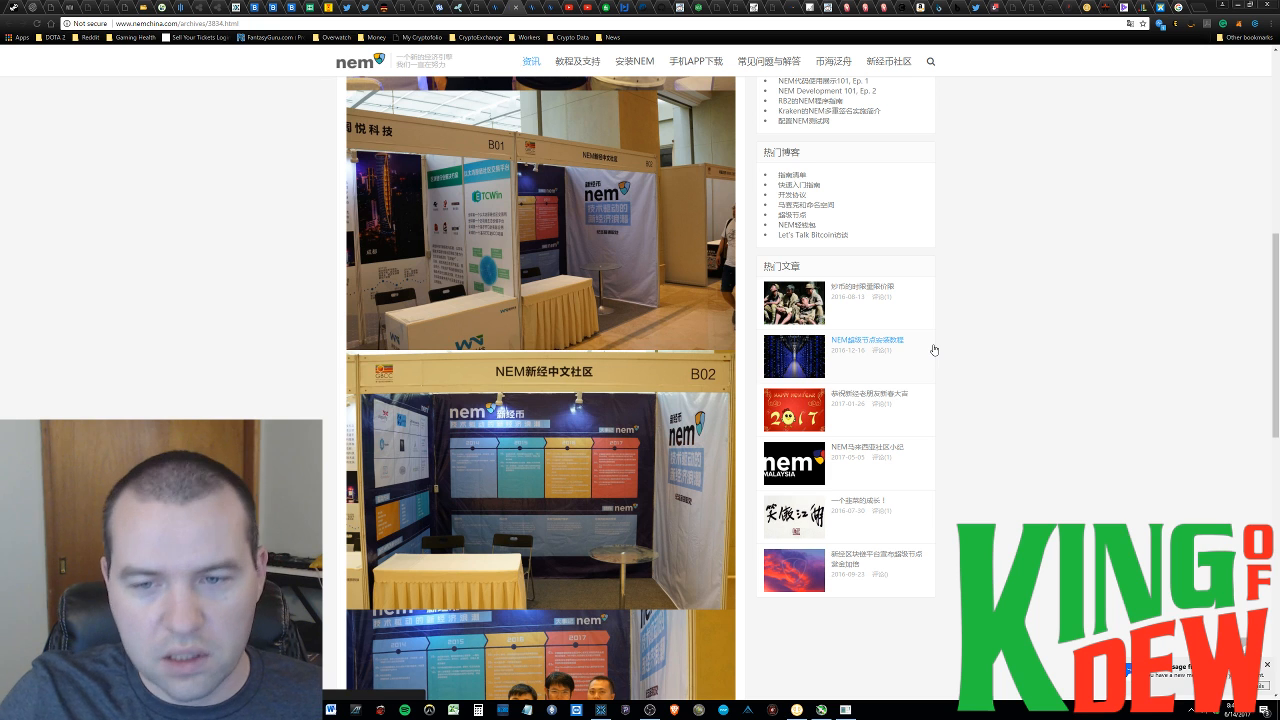
pyautogui.moveTo(1007, 345)
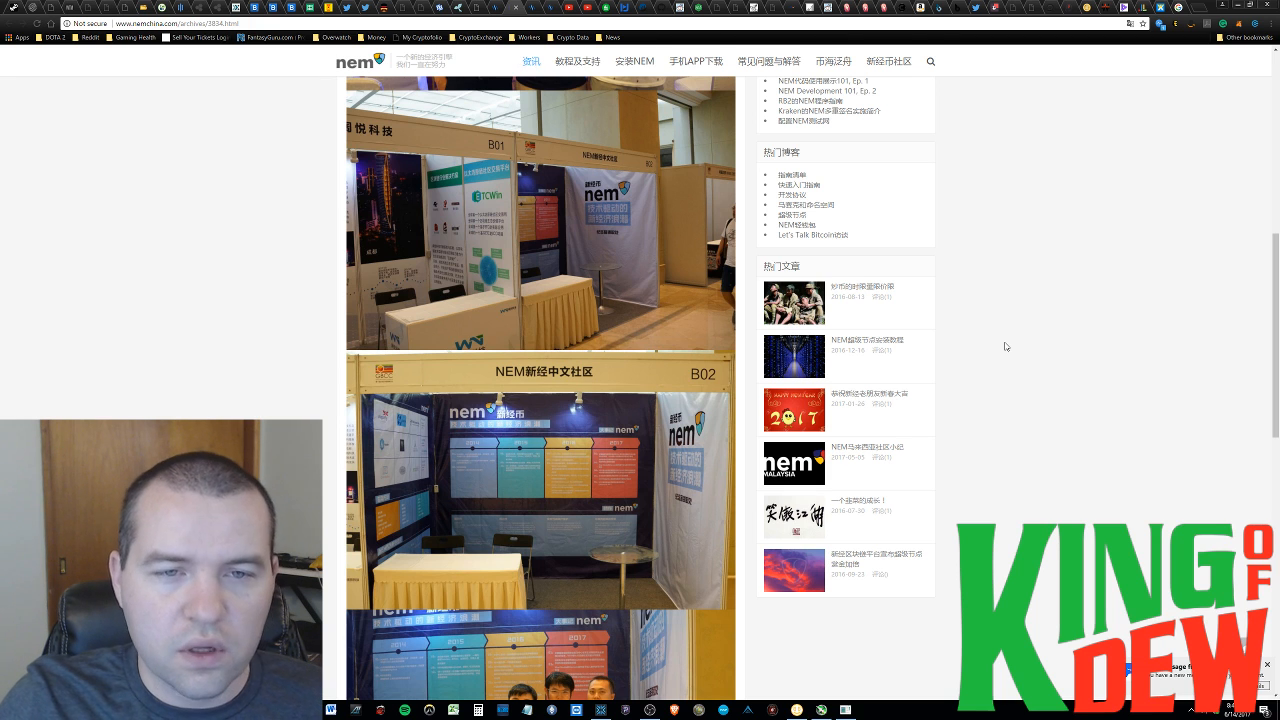
pyautogui.moveTo(1003, 354)
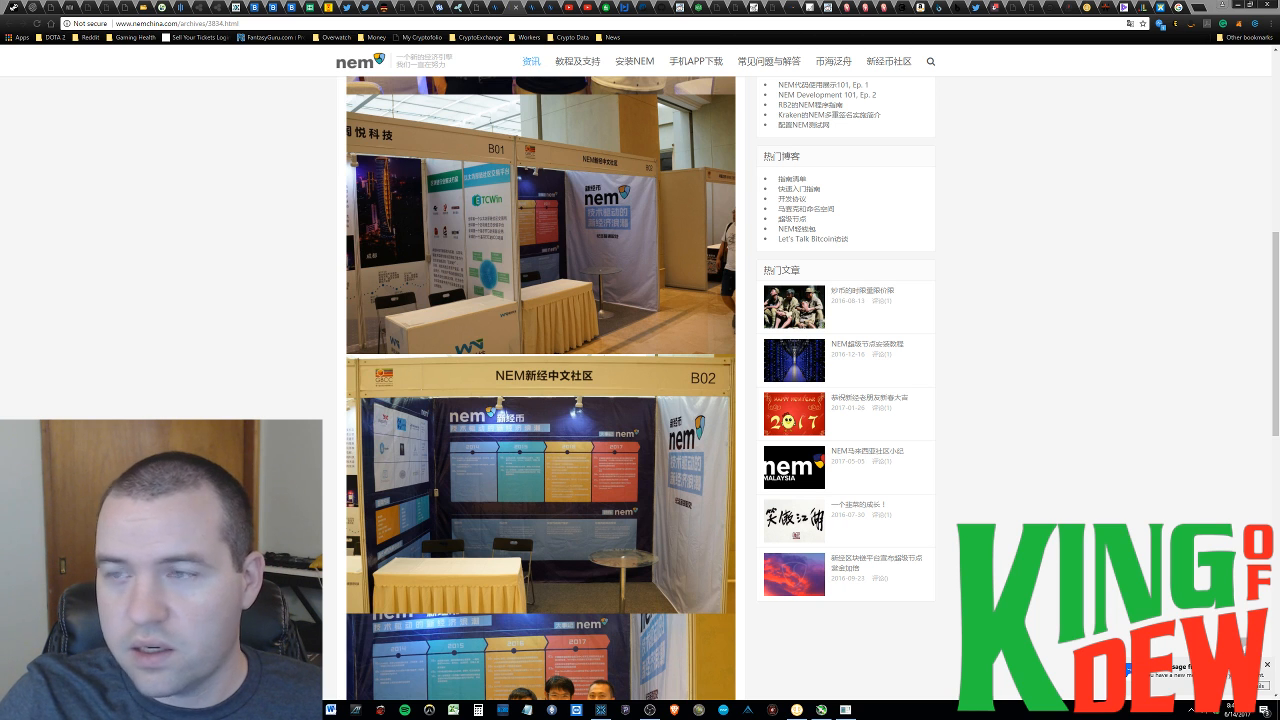
pyautogui.moveTo(1204, 318)
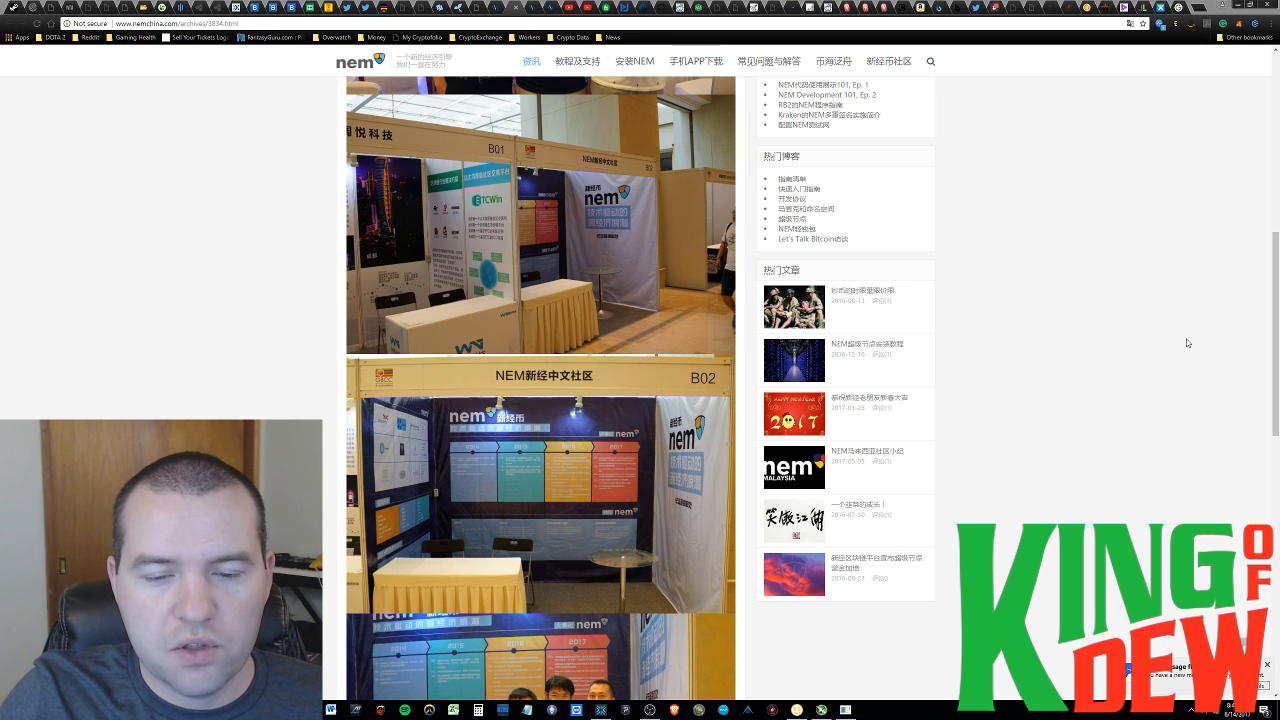
pyautogui.moveTo(1164, 342)
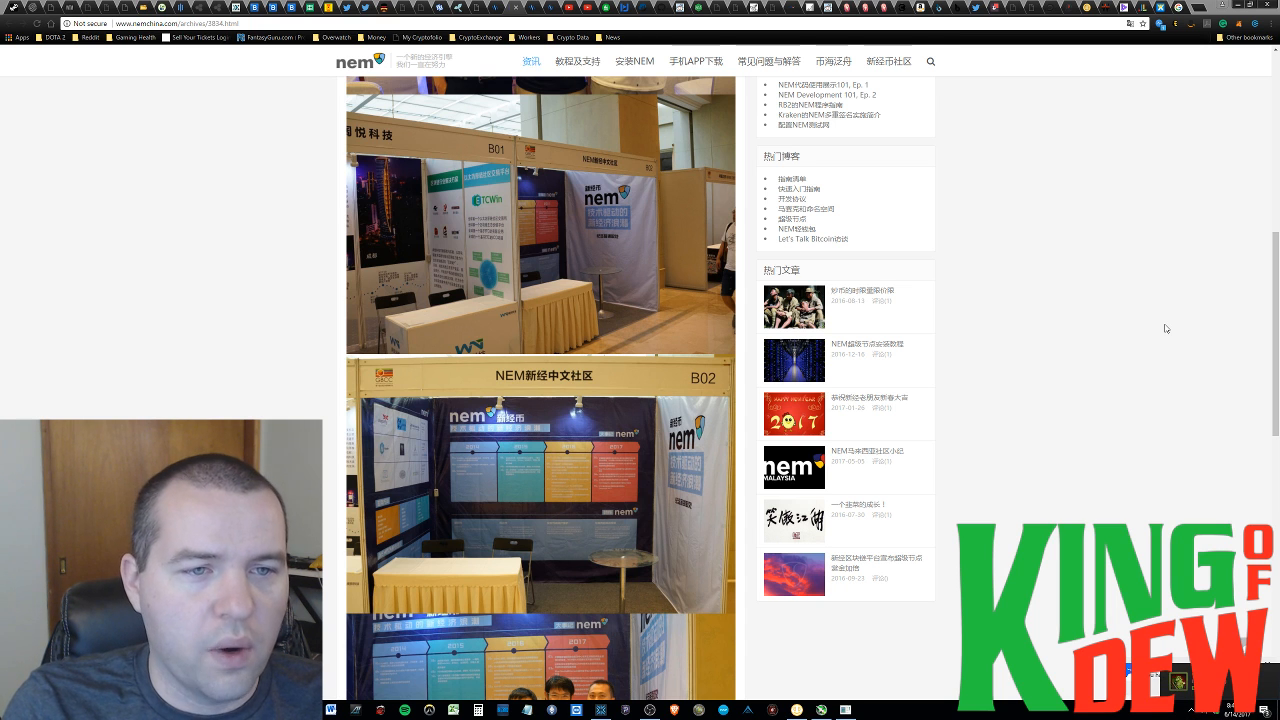
pyautogui.moveTo(1230, 351)
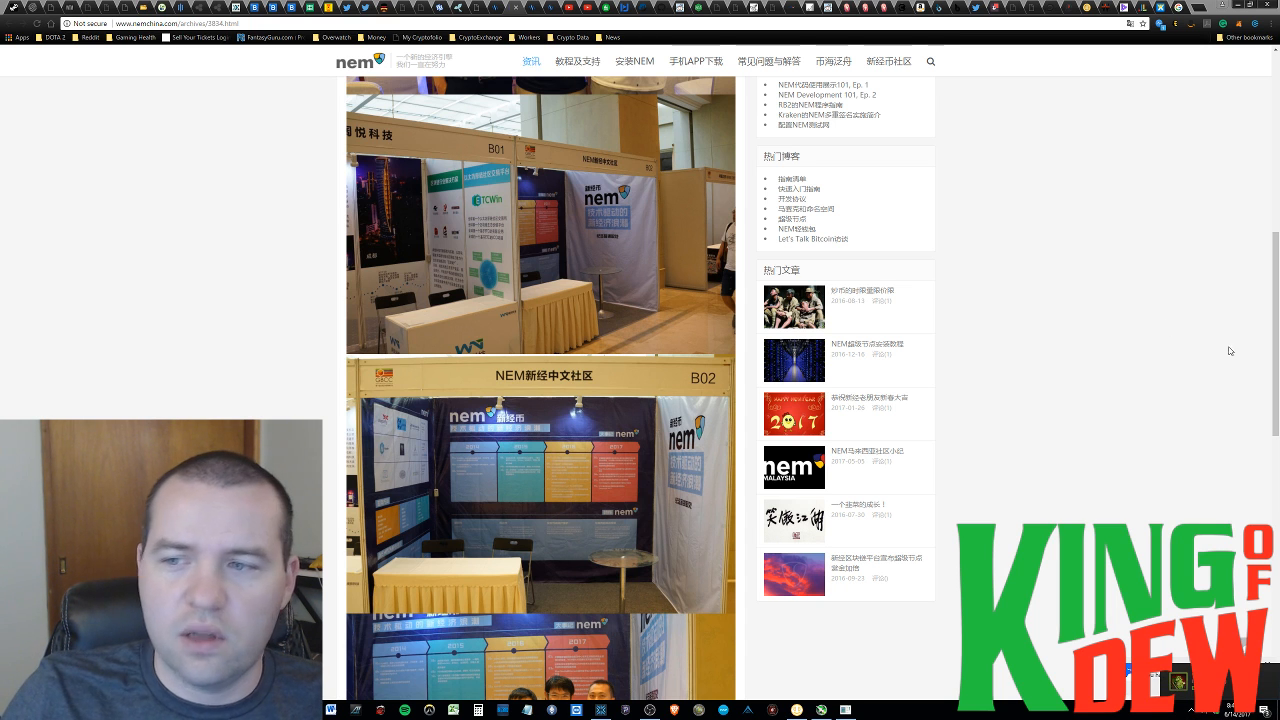
pyautogui.scroll(3)
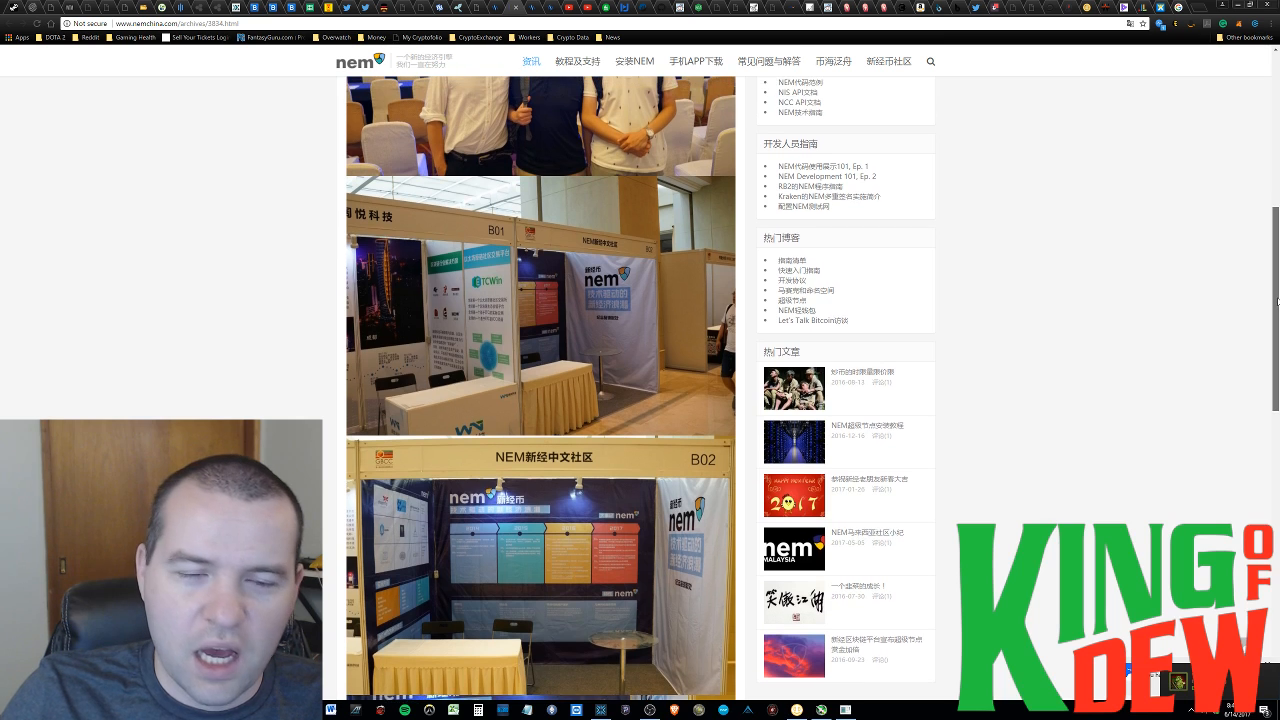
pyautogui.scroll(-3)
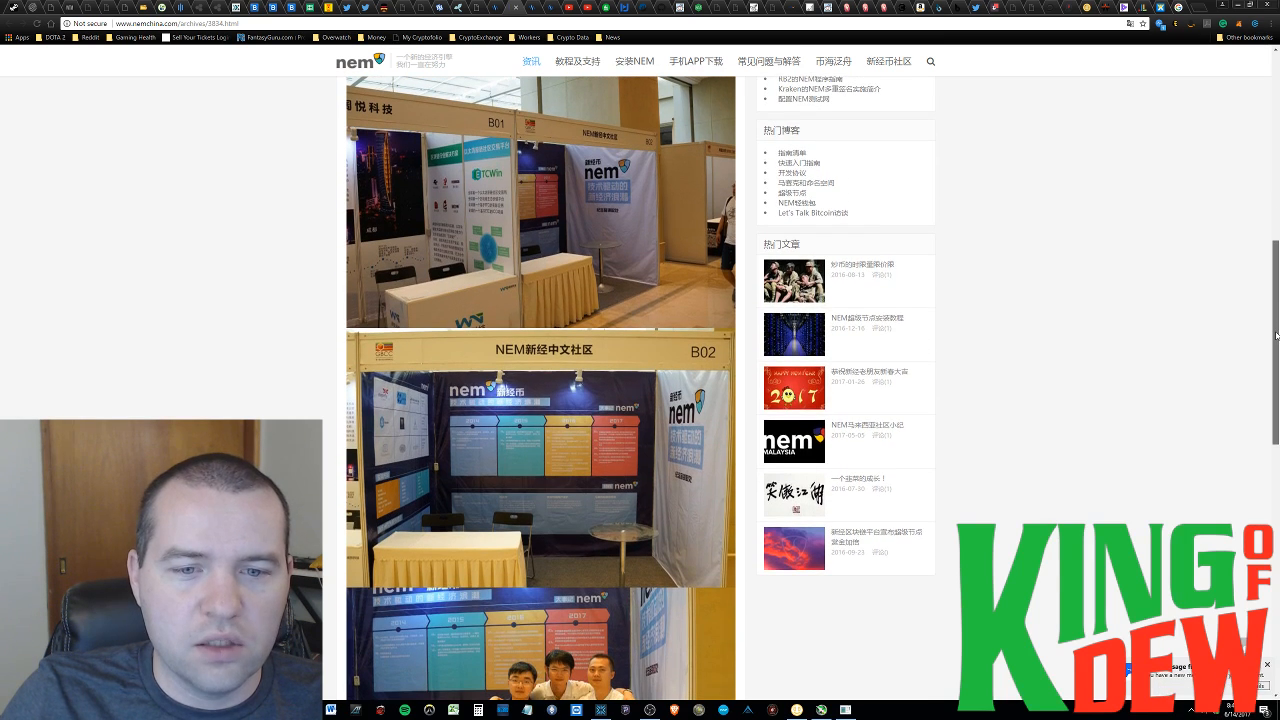
pyautogui.moveTo(1089, 190)
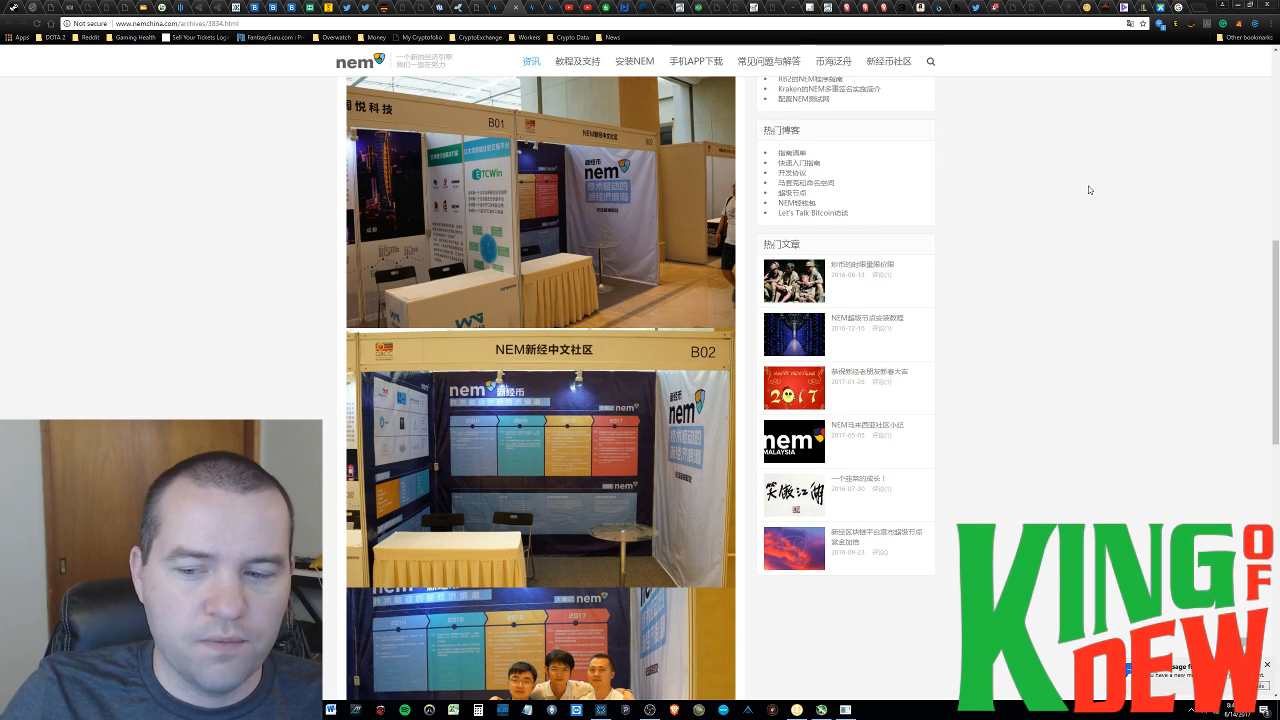
pyautogui.moveTo(1075, 415)
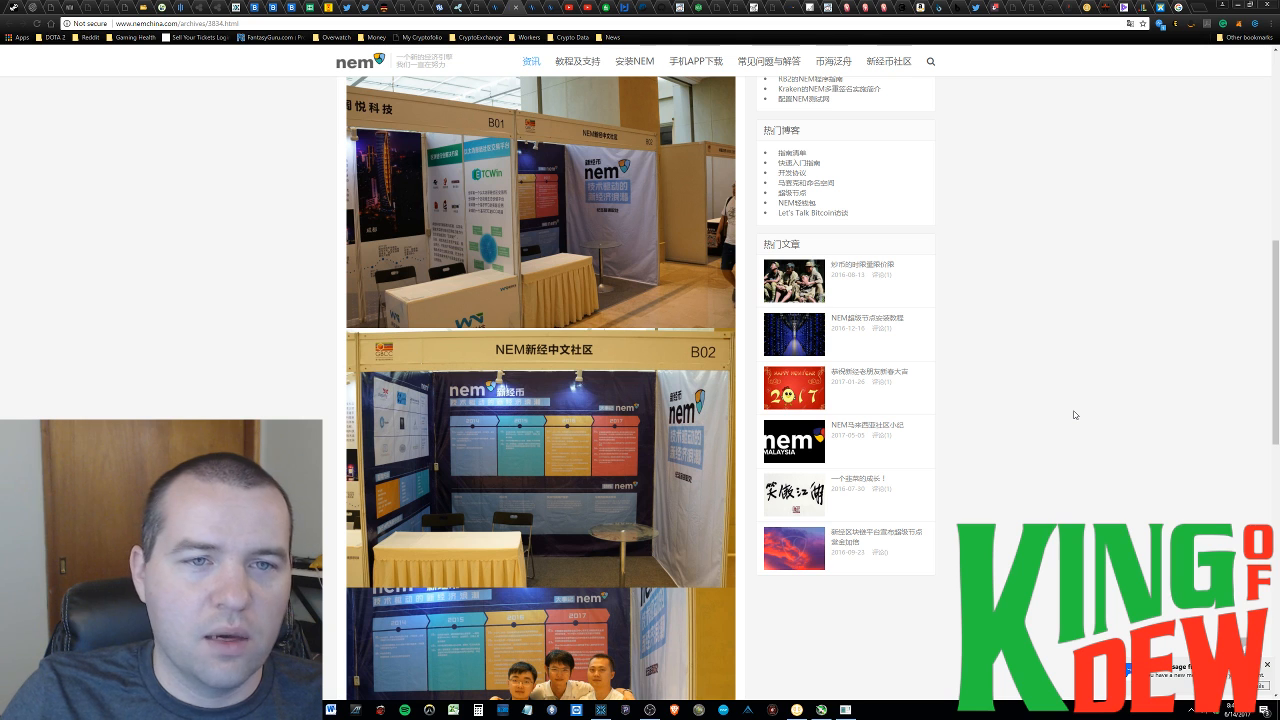